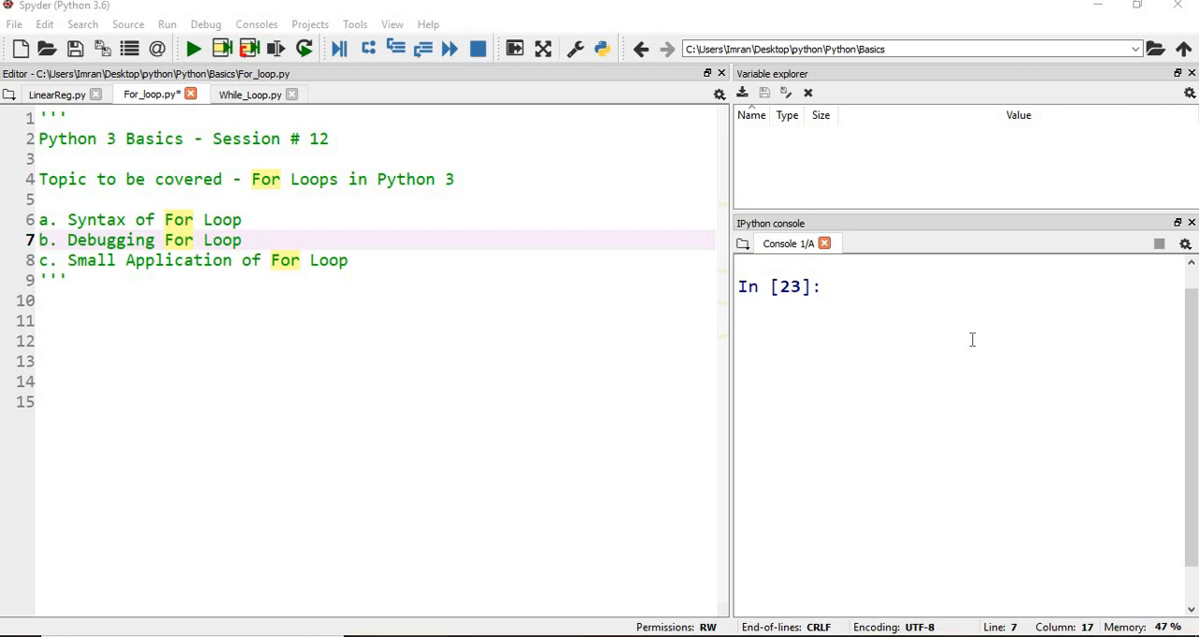
pyautogui.moveTo(755, 271)
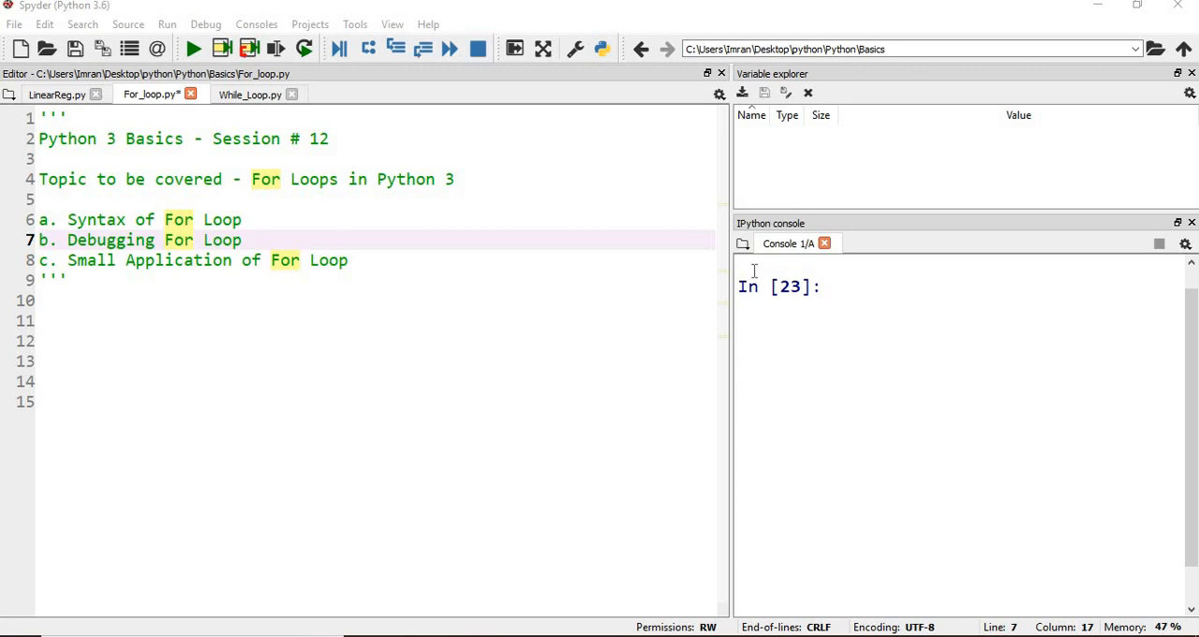
# Write a for loop printing each letter of 'Analytics', run it, and breakpoint line 11
pyautogui.click(140, 321)
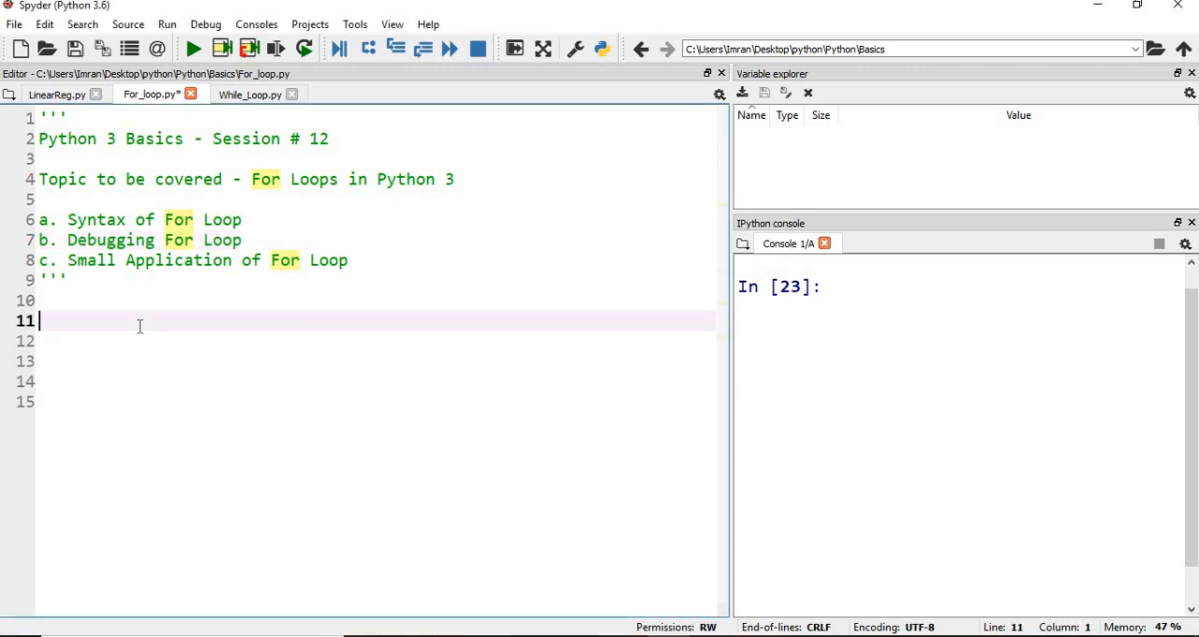
pyautogui.write('for i ub')
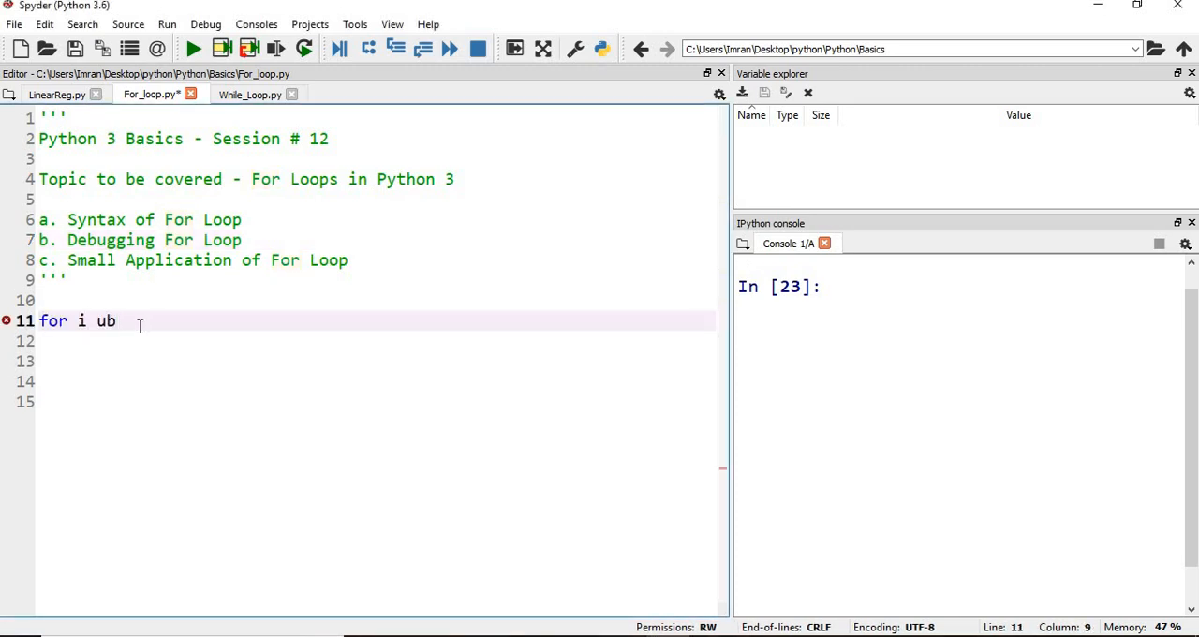
pyautogui.write("in '")
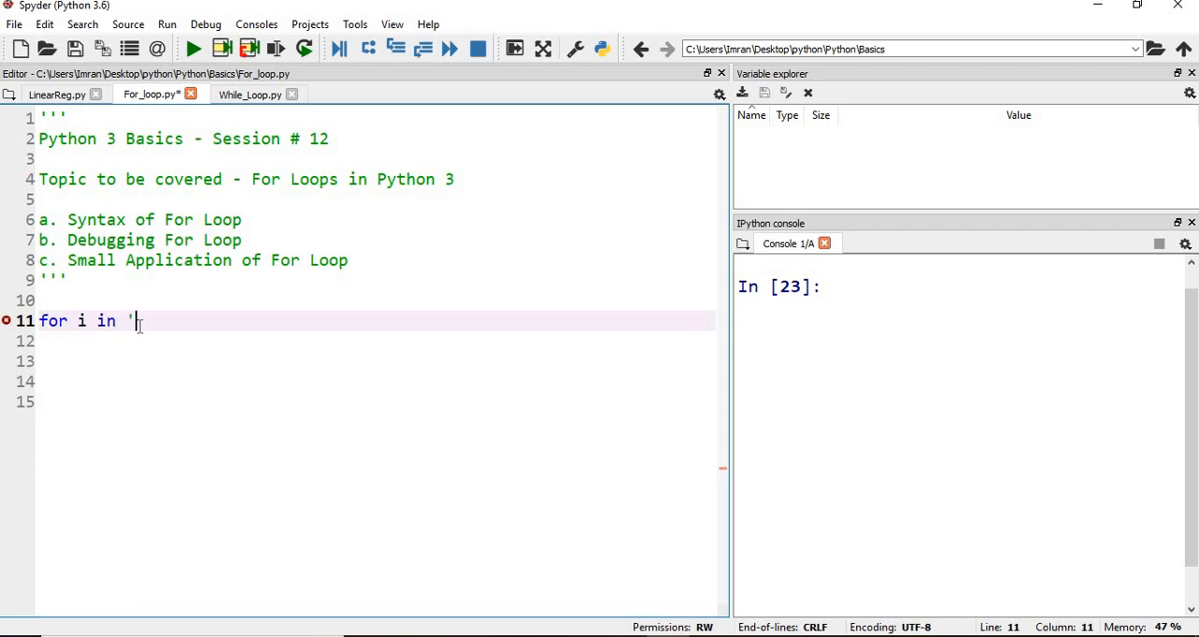
pyautogui.write("Analytics':")
pyautogui.click(375, 341)
pyautogui.write('print(;')
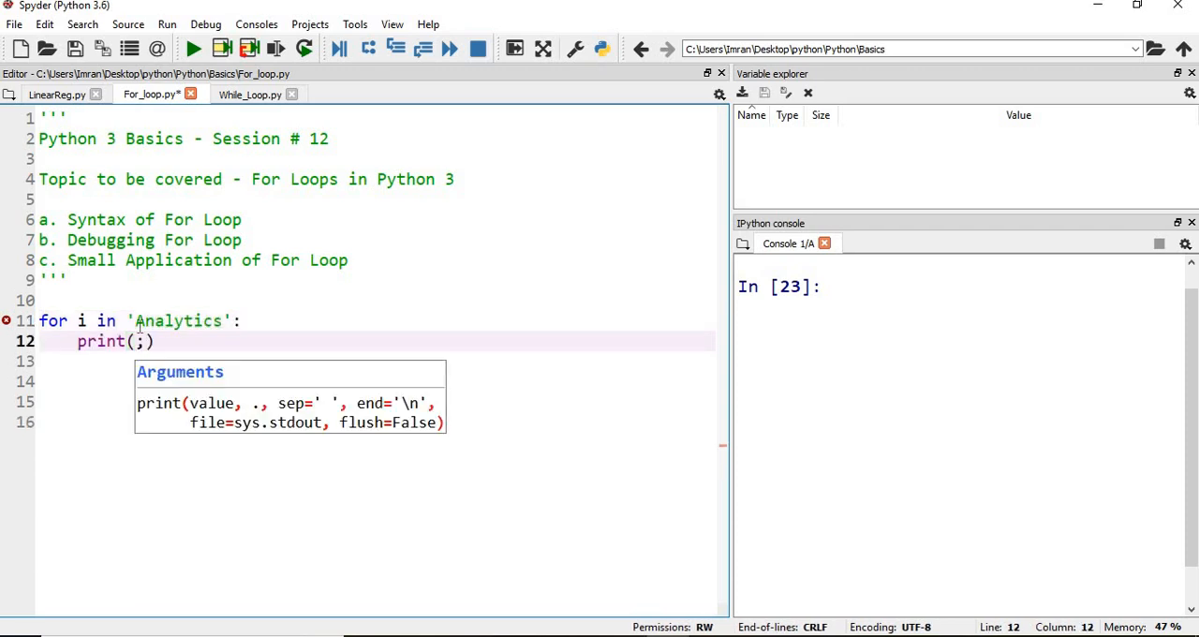
pyautogui.write('i')
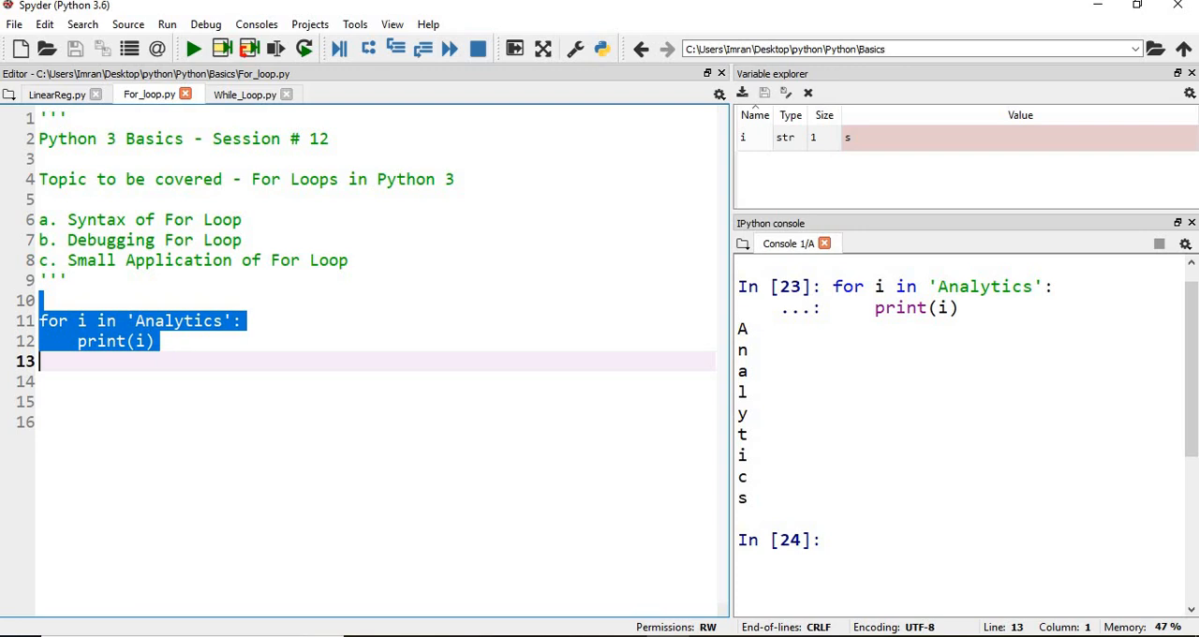
pyautogui.click(140, 341)
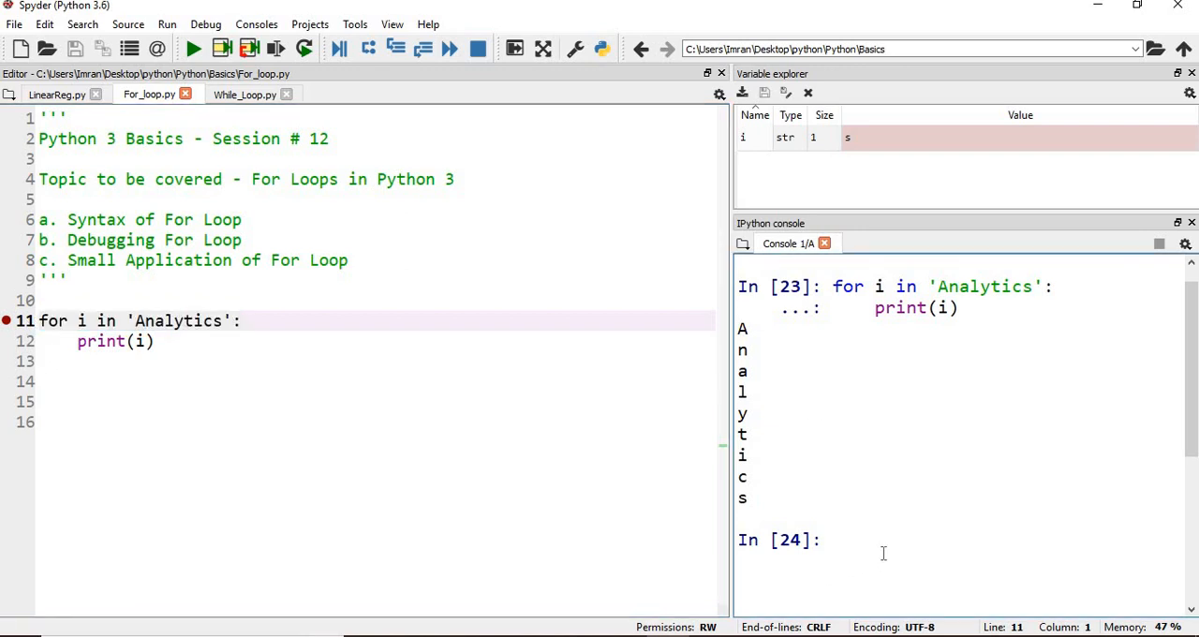
# Reset the console variables and start debugging For_loop.py through the 'Analytics' loop
pyautogui.write('reset')
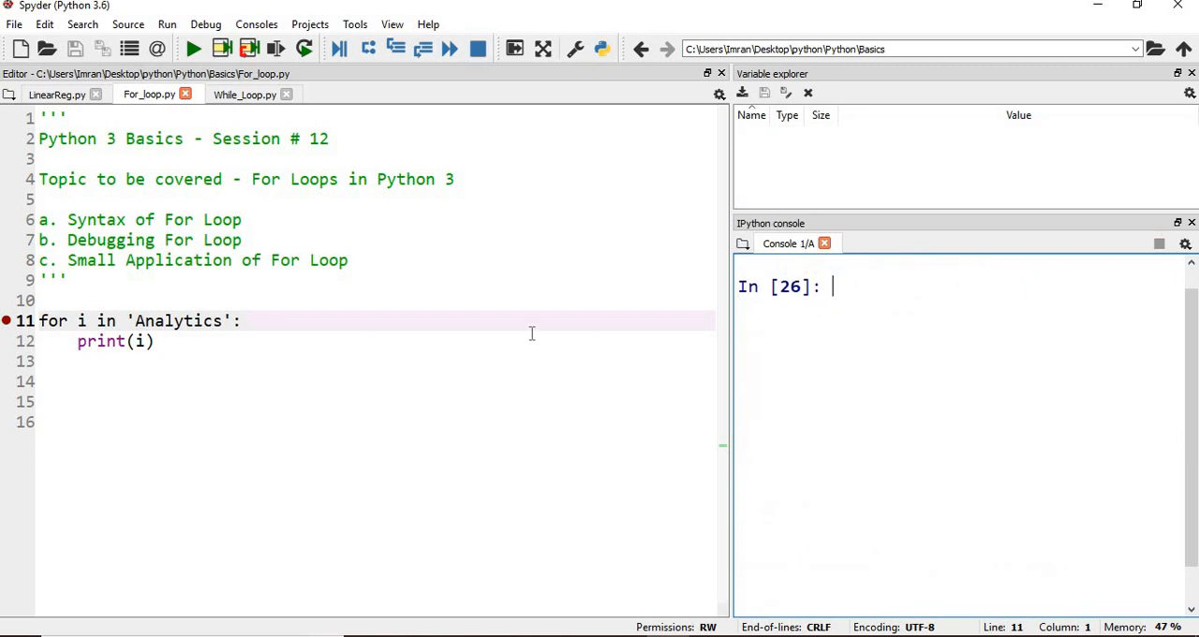
pyautogui.click(222, 48)
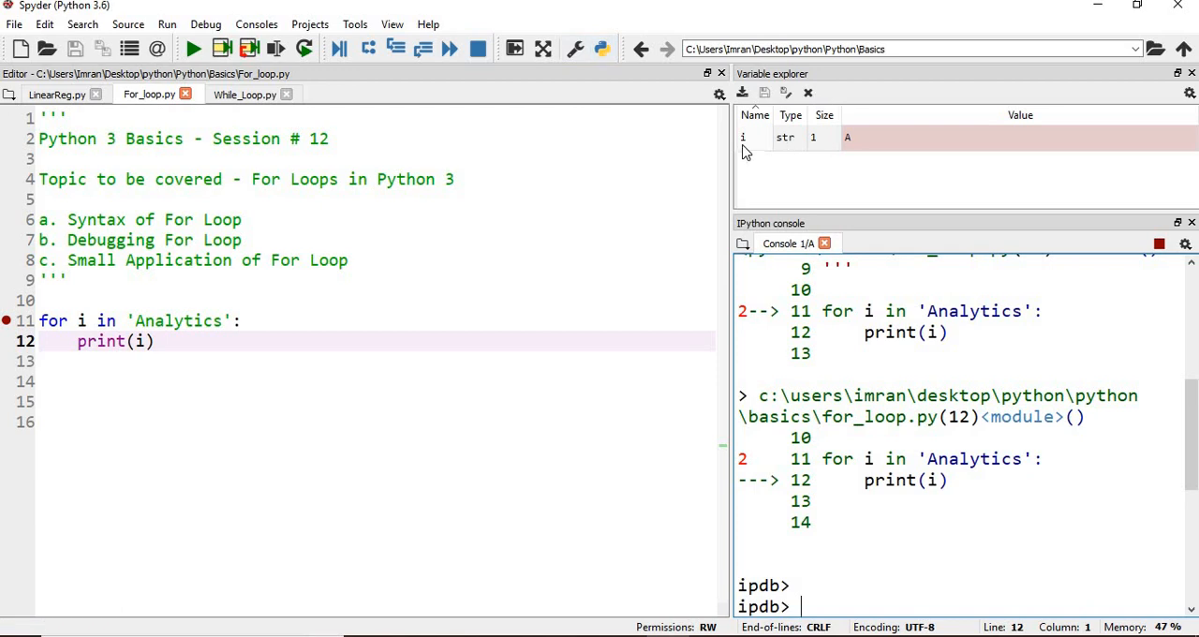
pyautogui.moveTo(765, 152)
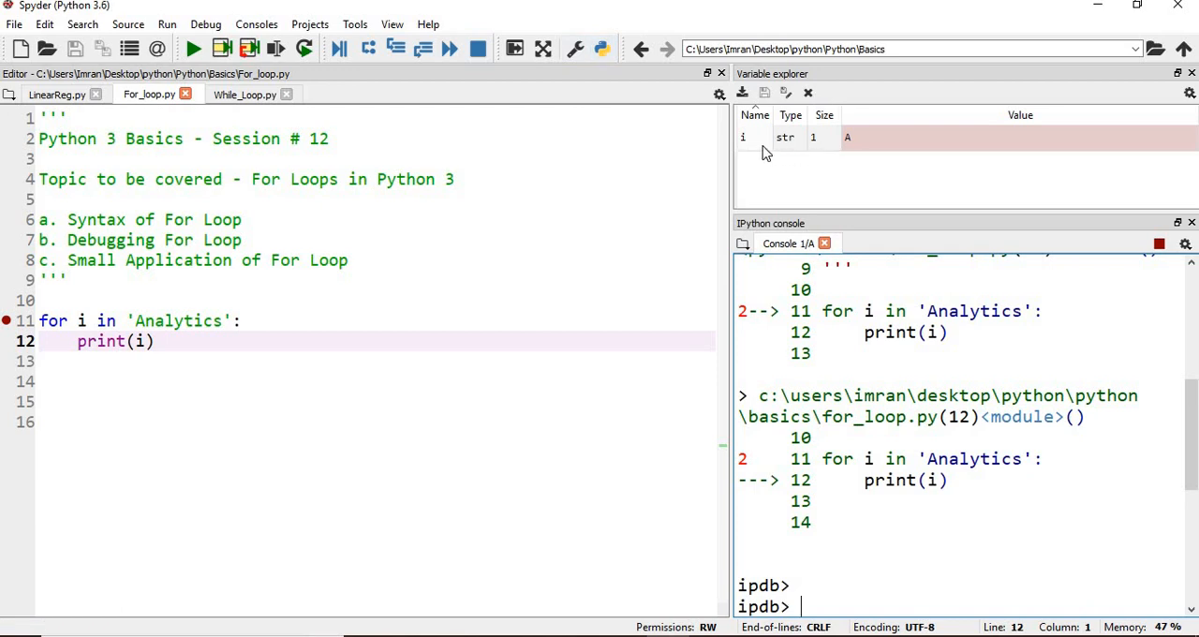
pyautogui.moveTo(853, 150)
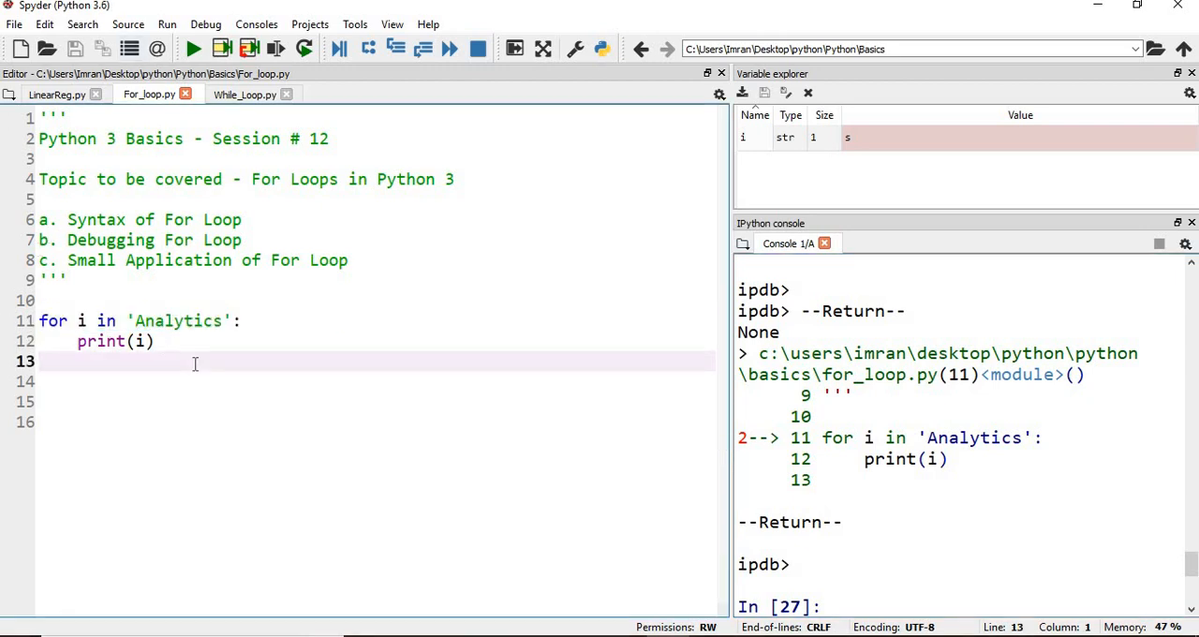
# Define list_country, a list of five countries beginning with 'India'
pyautogui.press('enter')
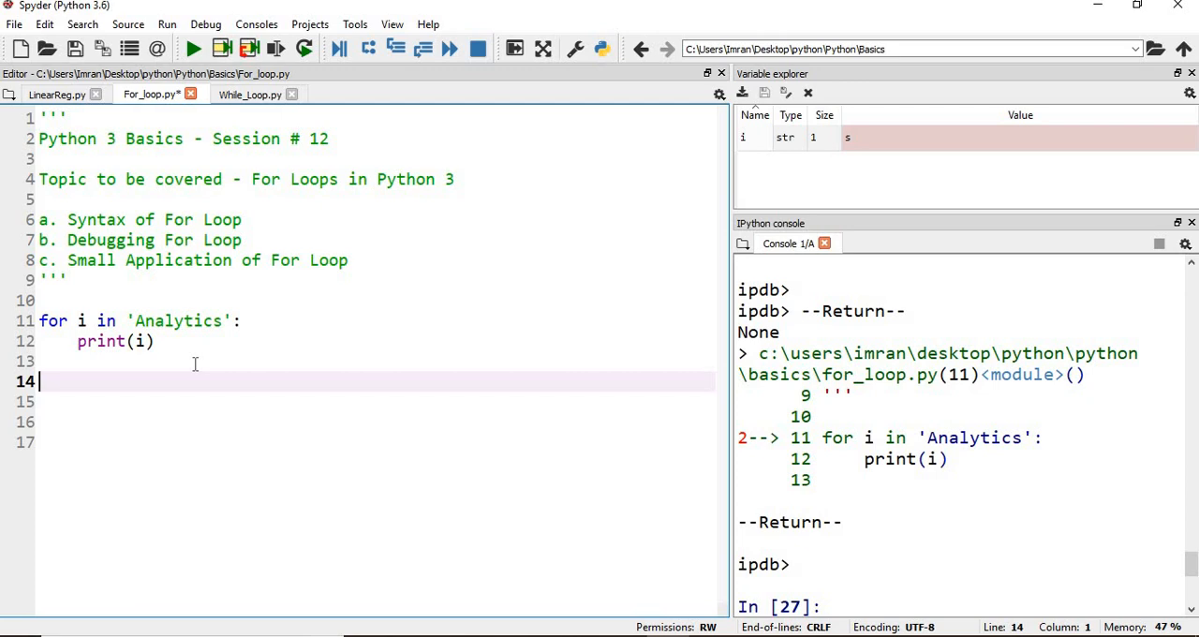
pyautogui.write('li')
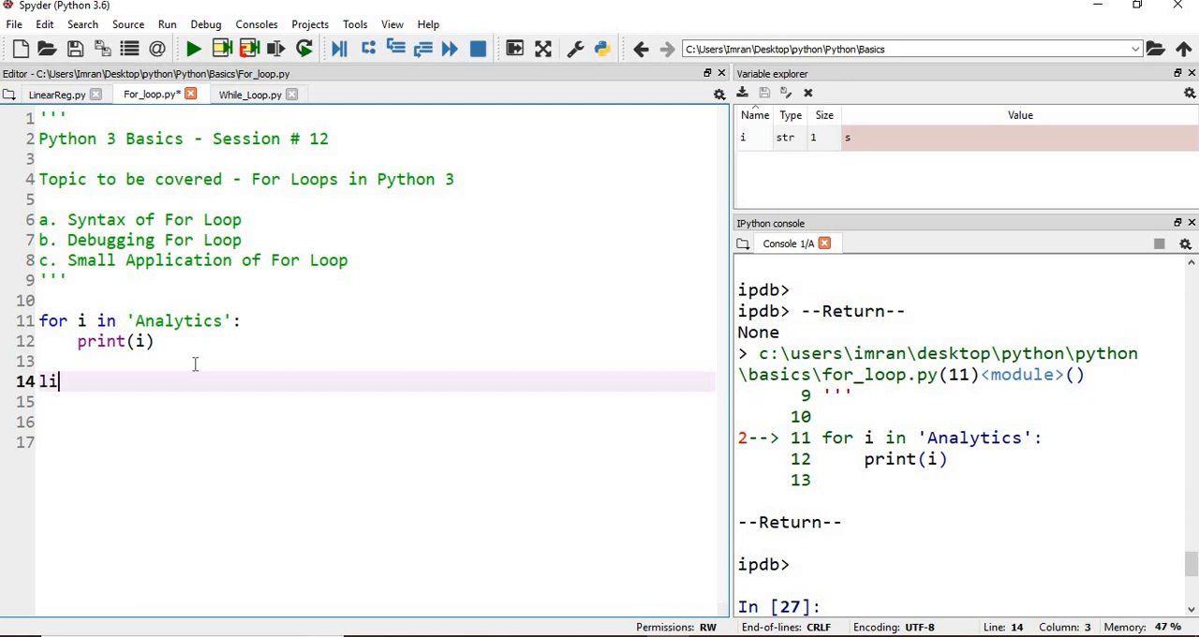
pyautogui.write('st_items =')
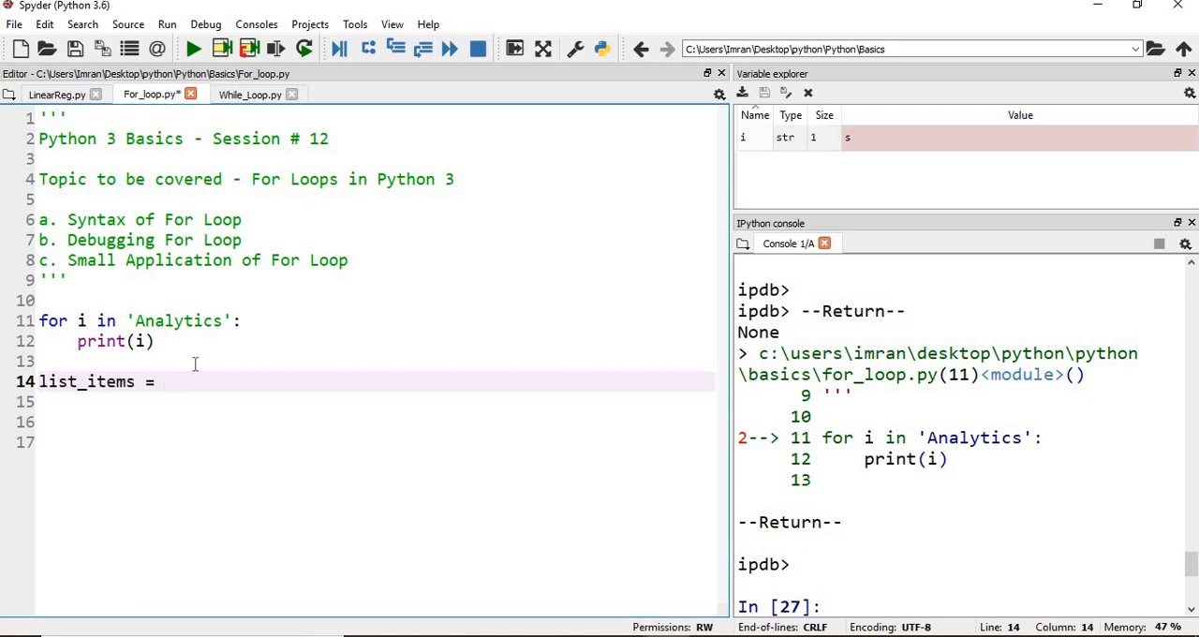
pyautogui.press('Backspace')
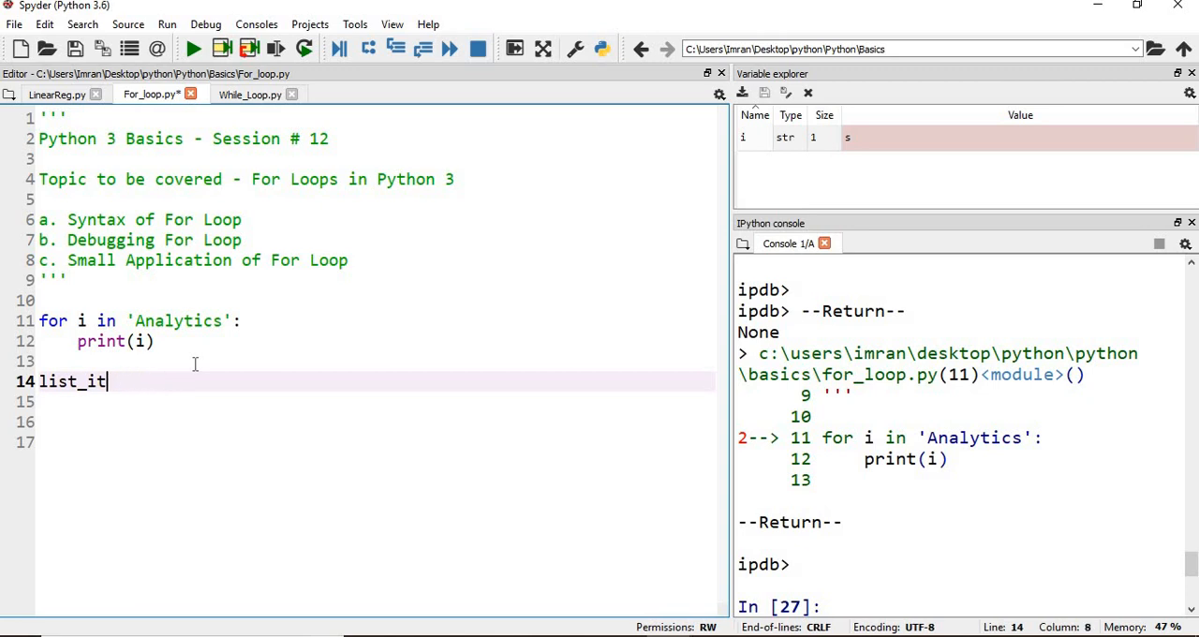
pyautogui.write('country')
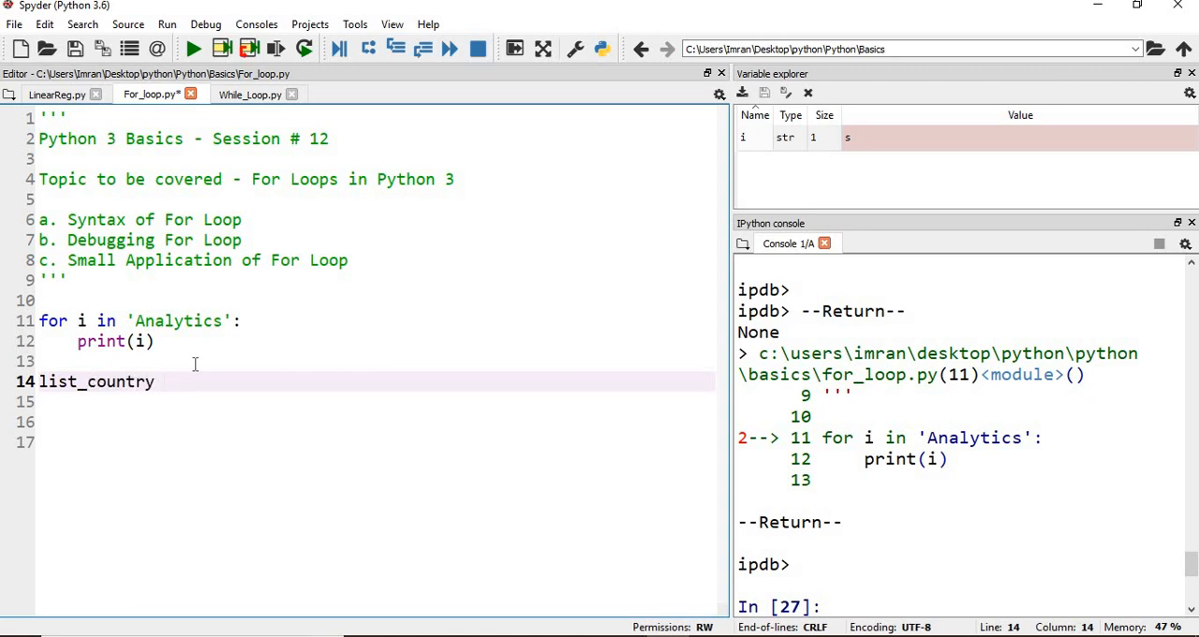
pyautogui.write("= ['India','Russia','Japan','America','Germany")
pyautogui.click(376, 422)
pyautogui.write('for country in lis')
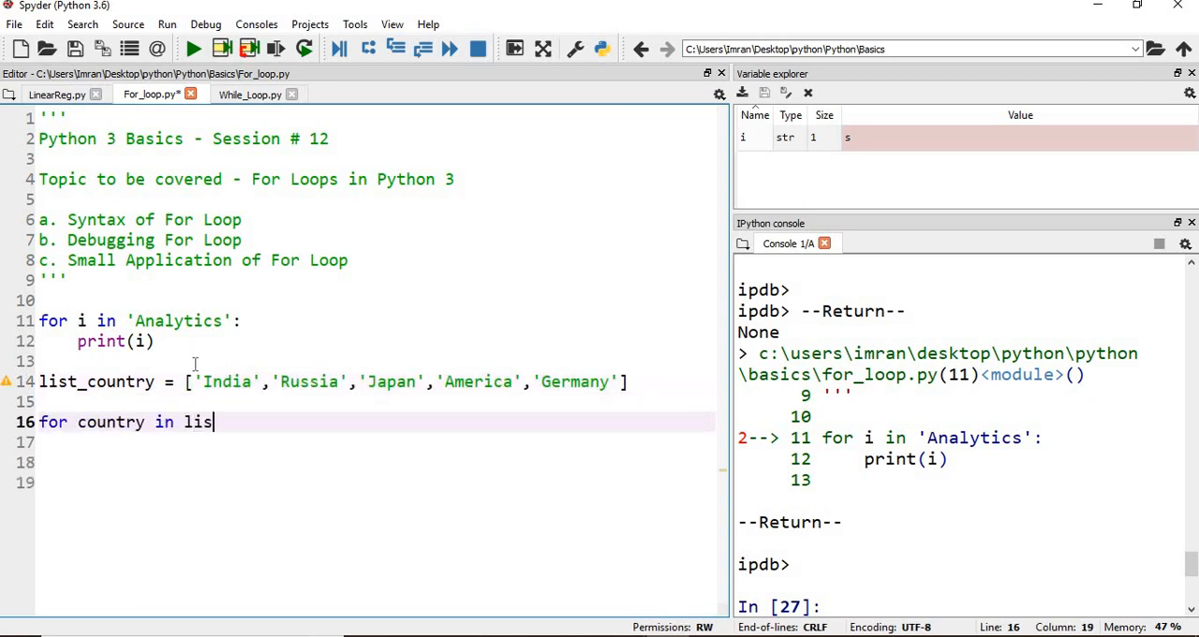
# Add a loop printing each country in list_country and run it
pyautogui.write('t_country:')
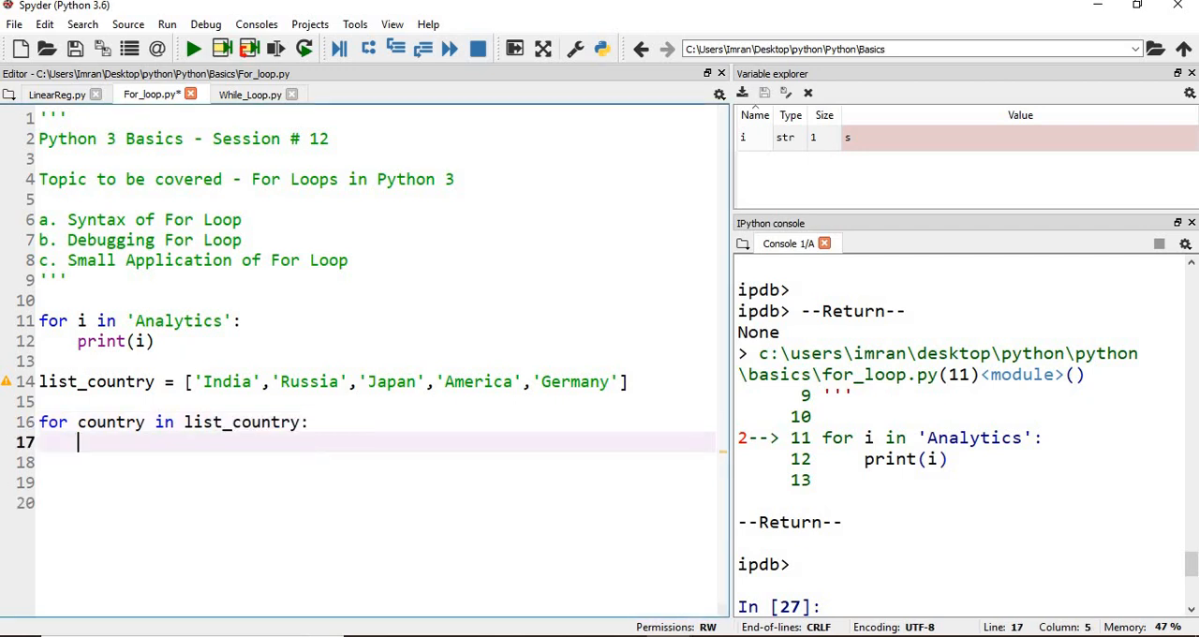
pyautogui.write('print(country')
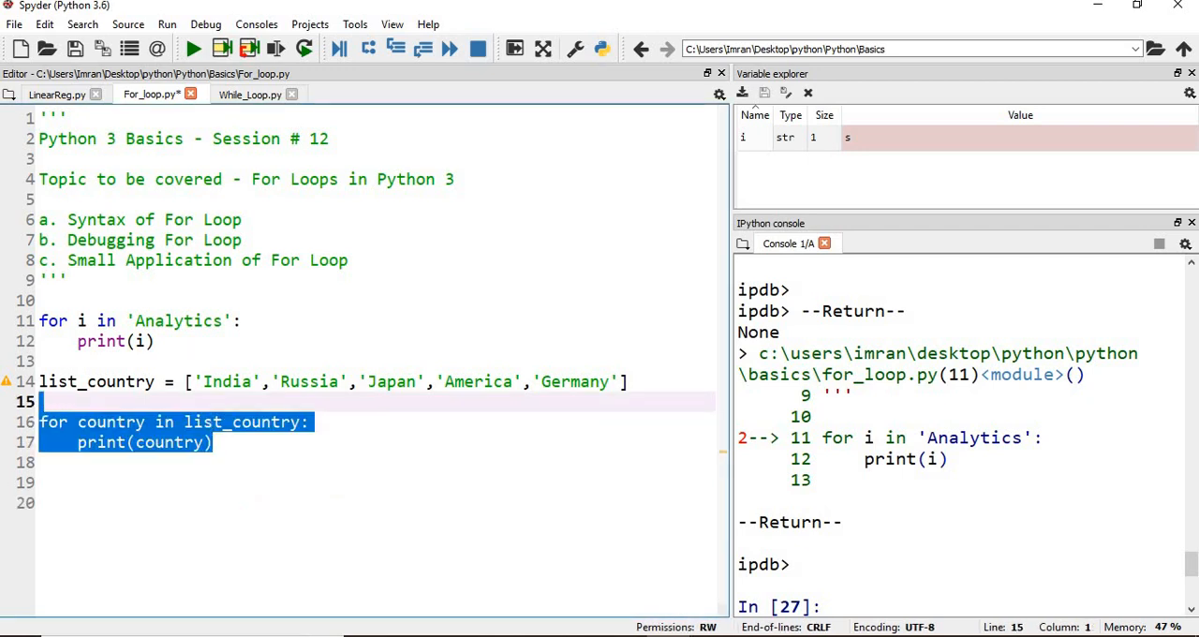
pyautogui.moveTo(195, 364)
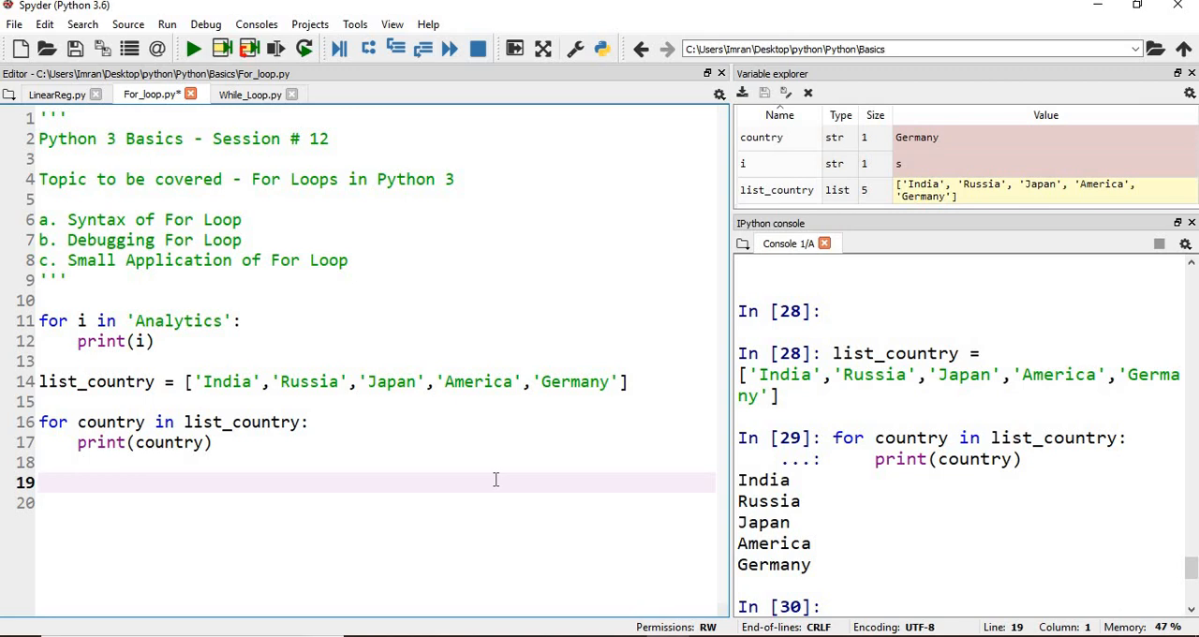
pyautogui.click(39, 482)
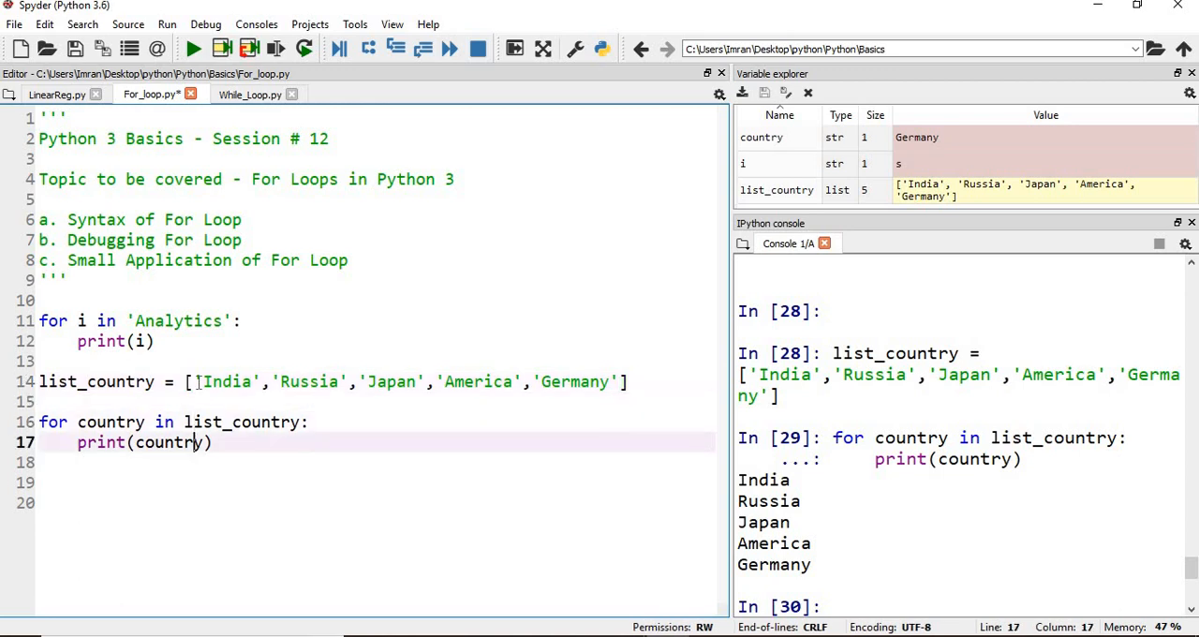
# Write a loop over [1,2,3,4,5] printing each number, with blank lines below
pyautogui.write('for i in range(')
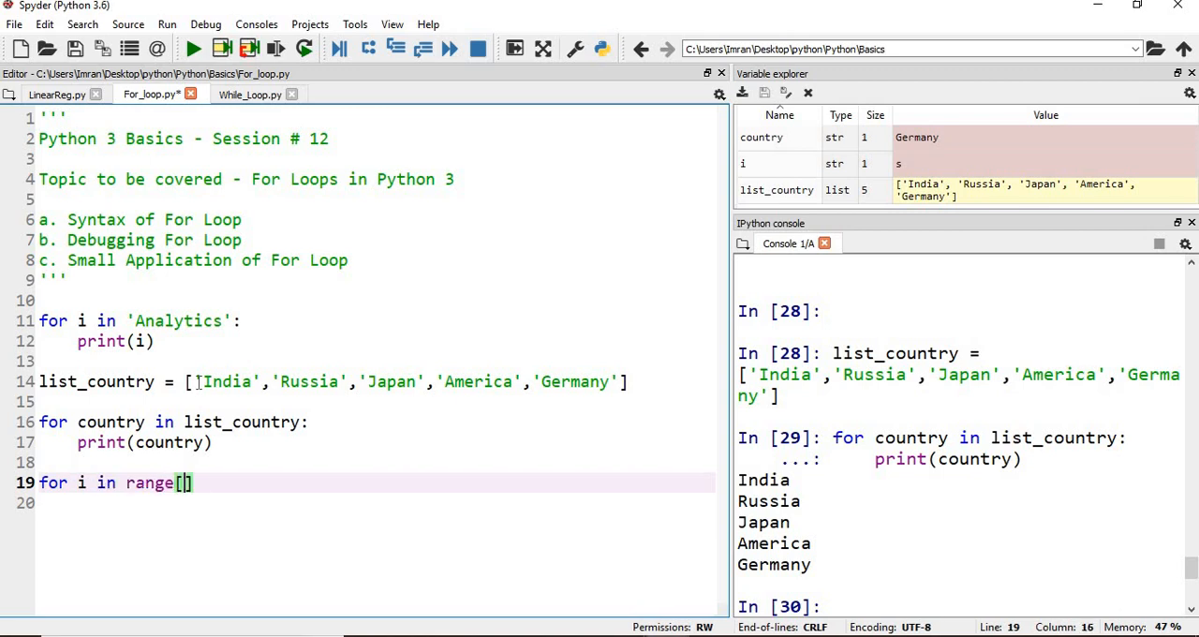
pyautogui.write('1,2,3,4,')
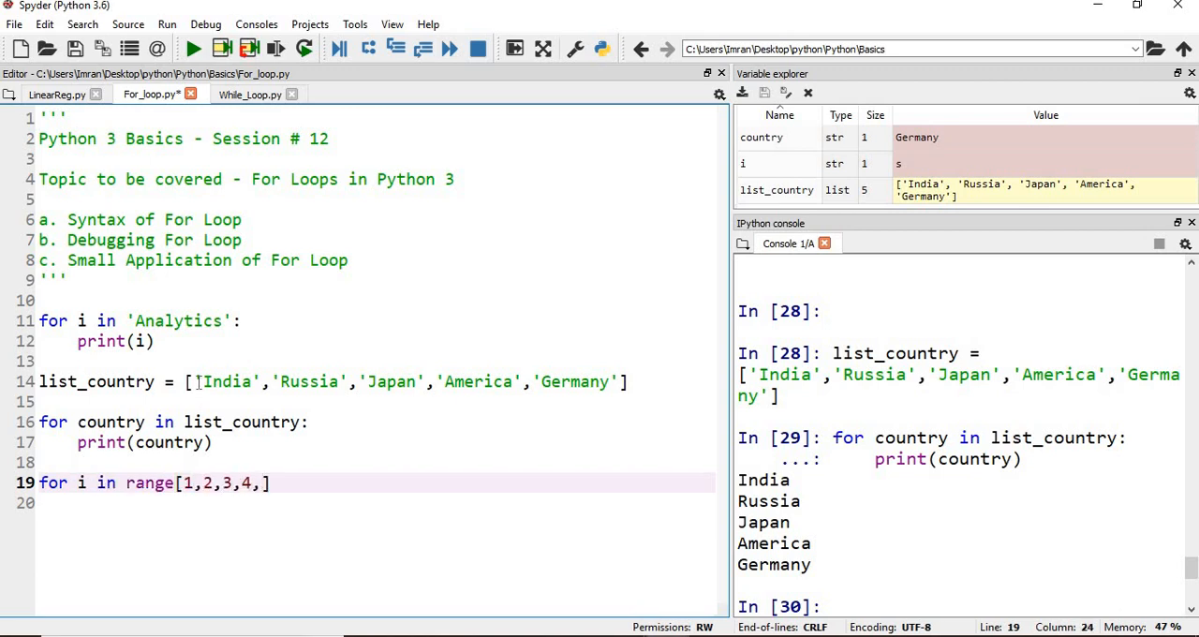
pyautogui.write('5]:')
pyautogui.click(377, 503)
pyautogui.write('print(i)')
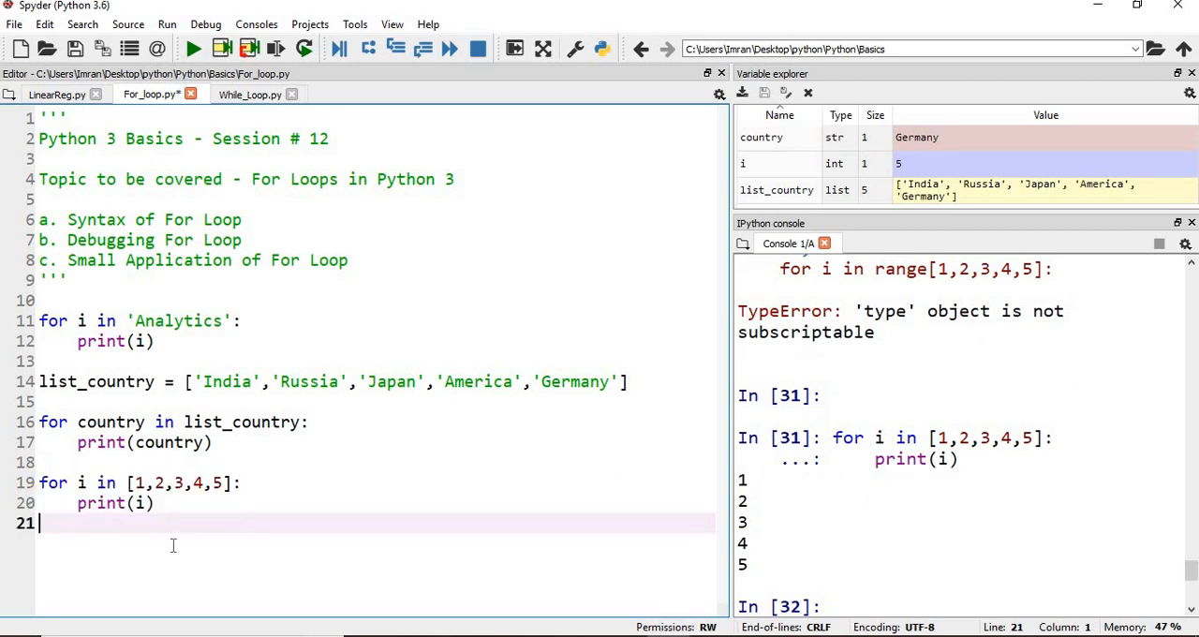
pyautogui.press('enter')
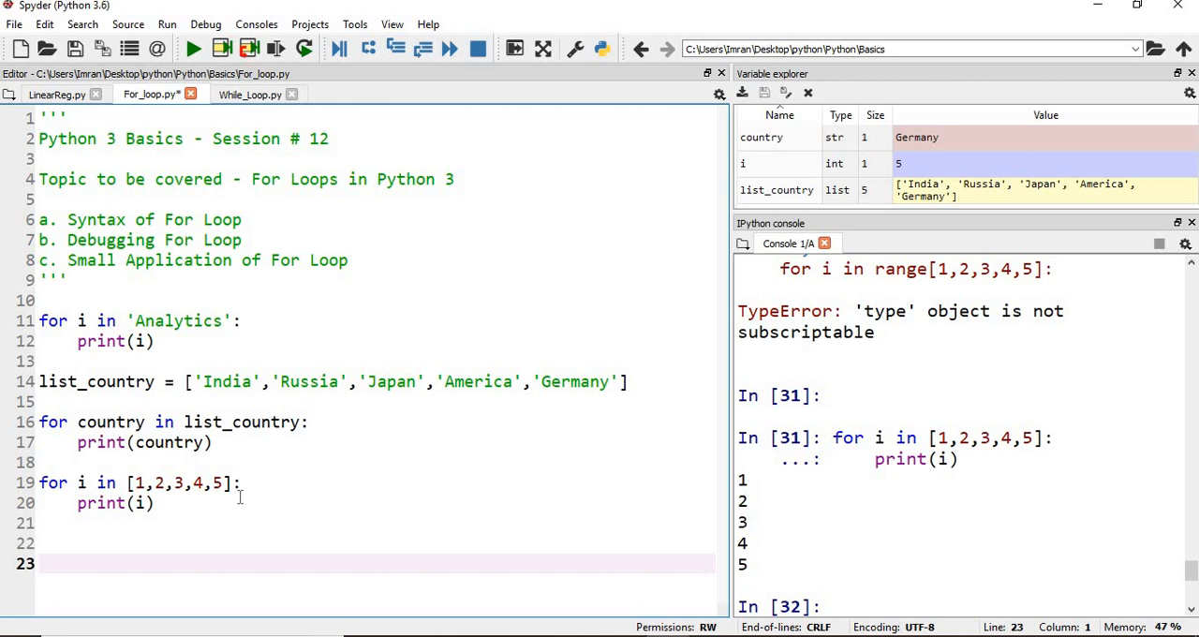
# Write a for loop over range(10) that prints each value
pyautogui.press('enter')
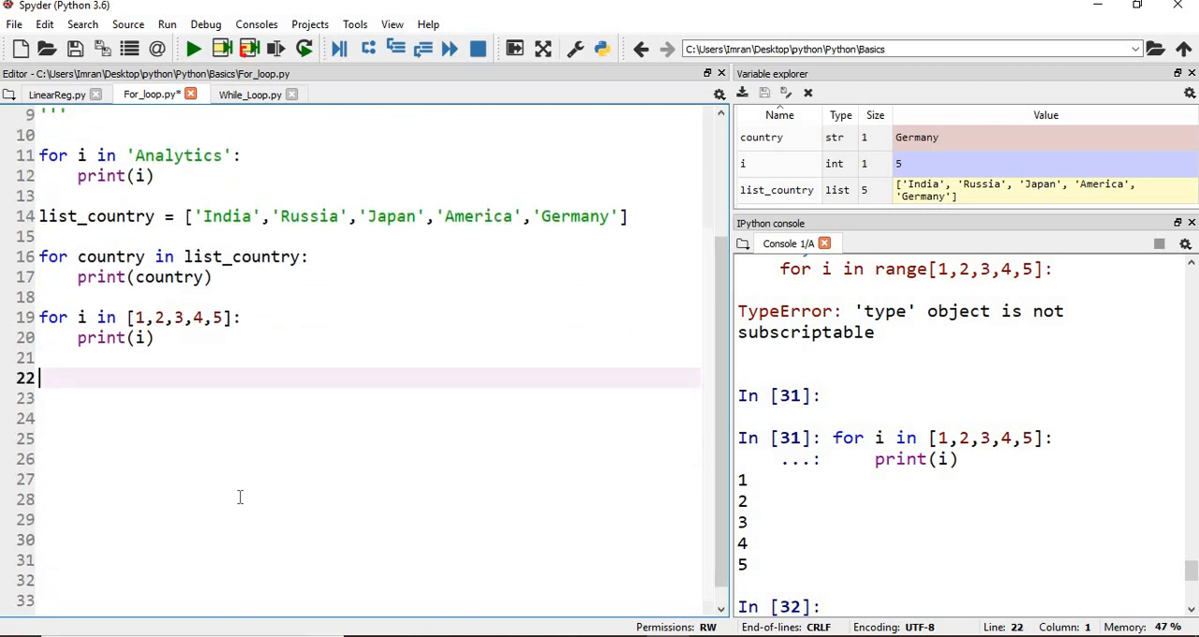
pyautogui.write('f')
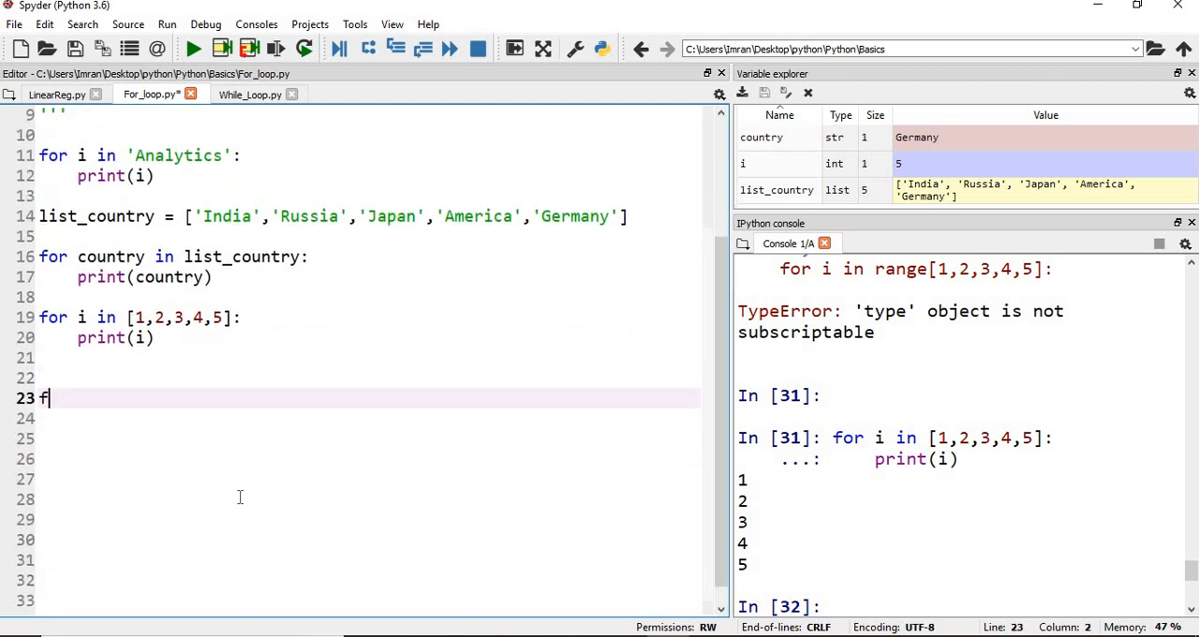
pyautogui.write('or i in range')
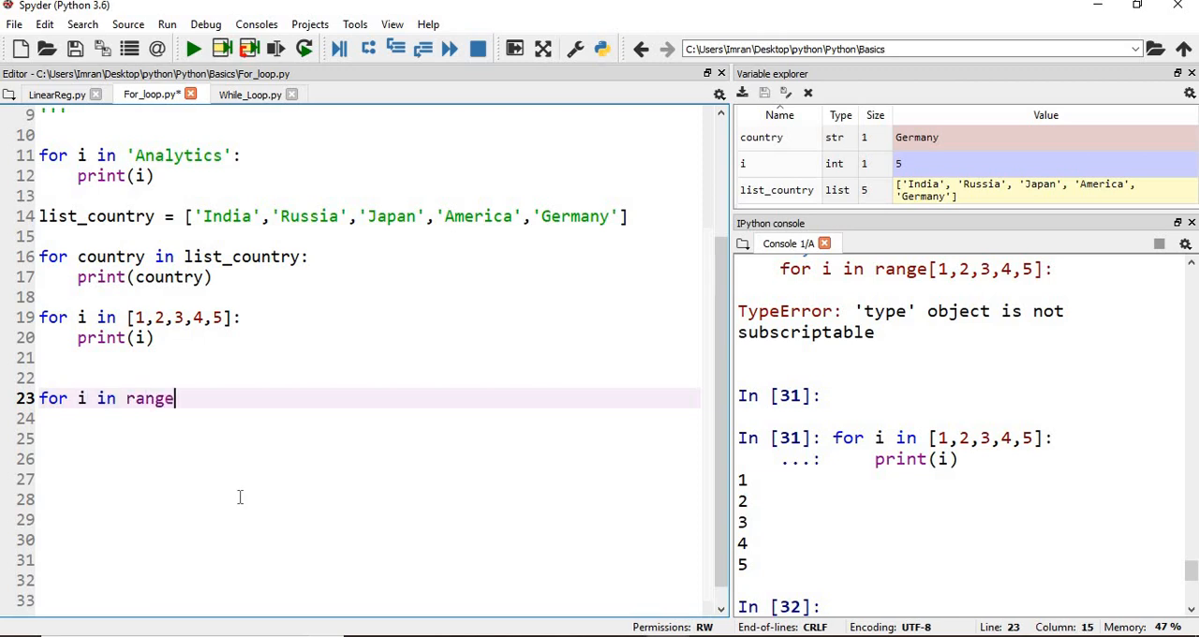
pyautogui.write('()')
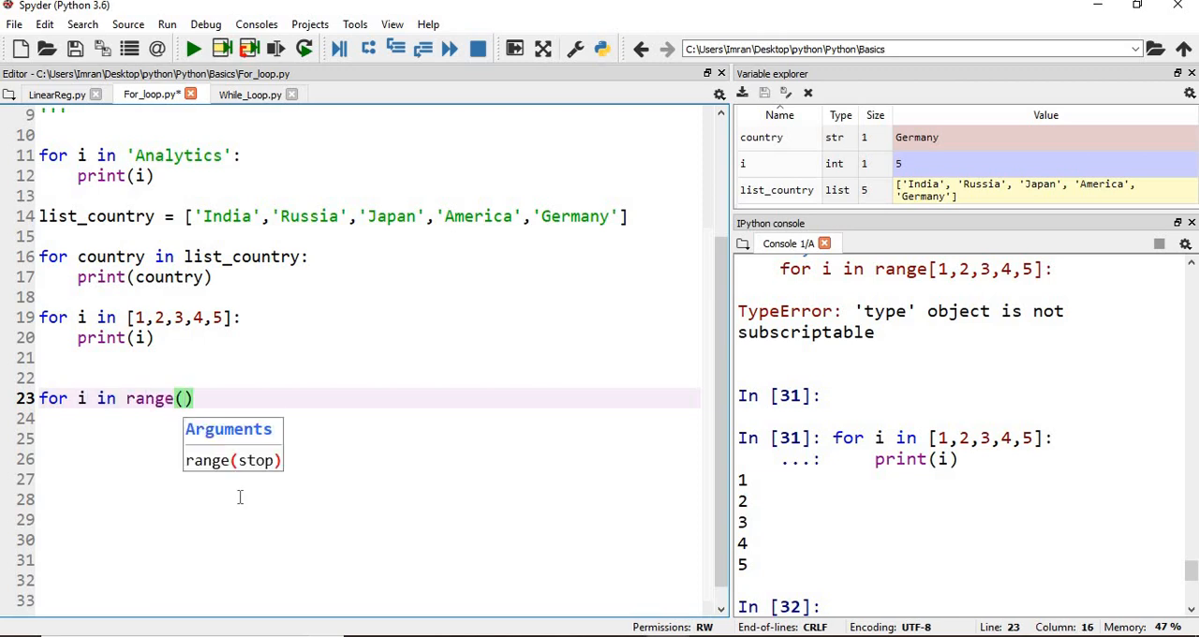
pyautogui.write('10):')
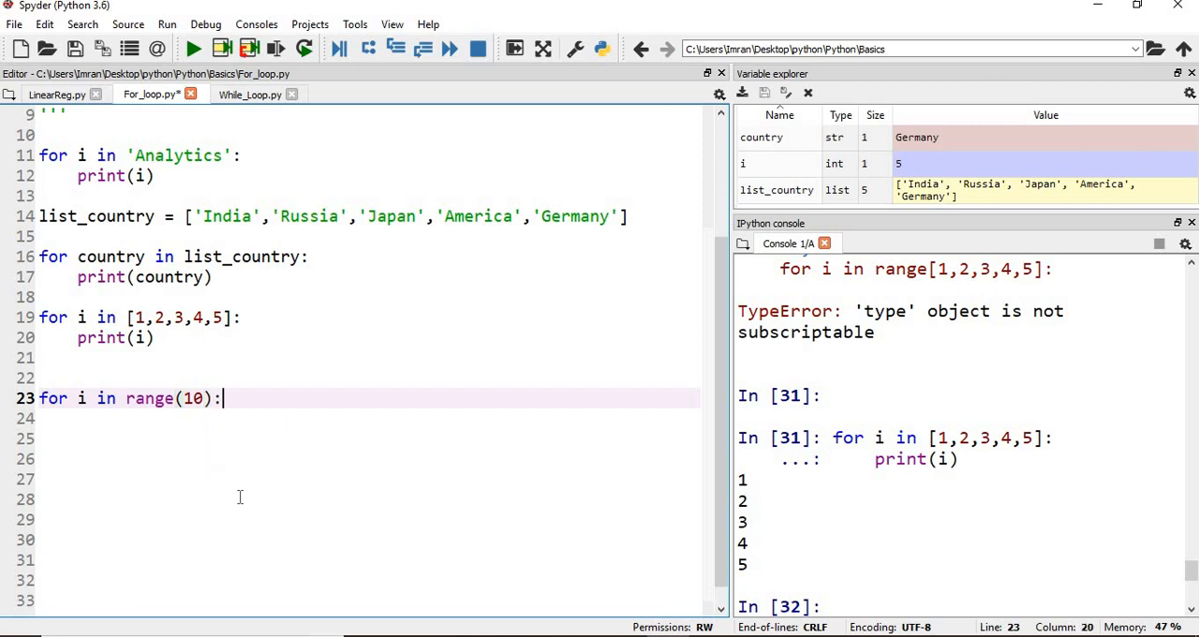
pyautogui.write('print(i)')
pyautogui.write('2')
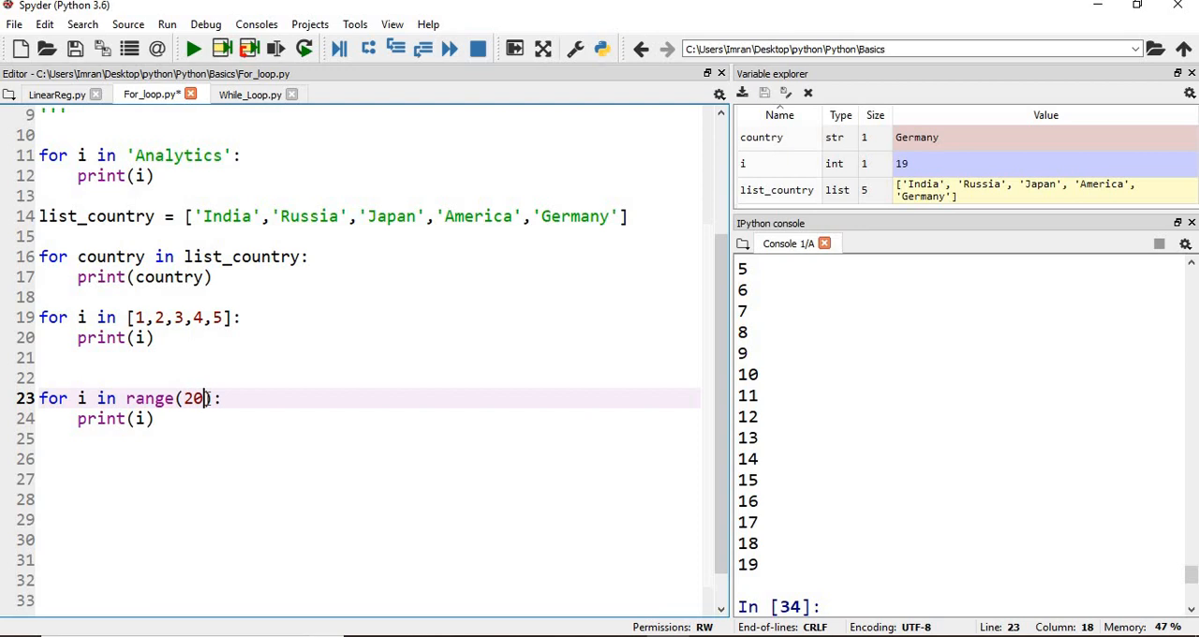
# Change the range to range(10,20,3) and select the loop to run it
pyautogui.write('10,')
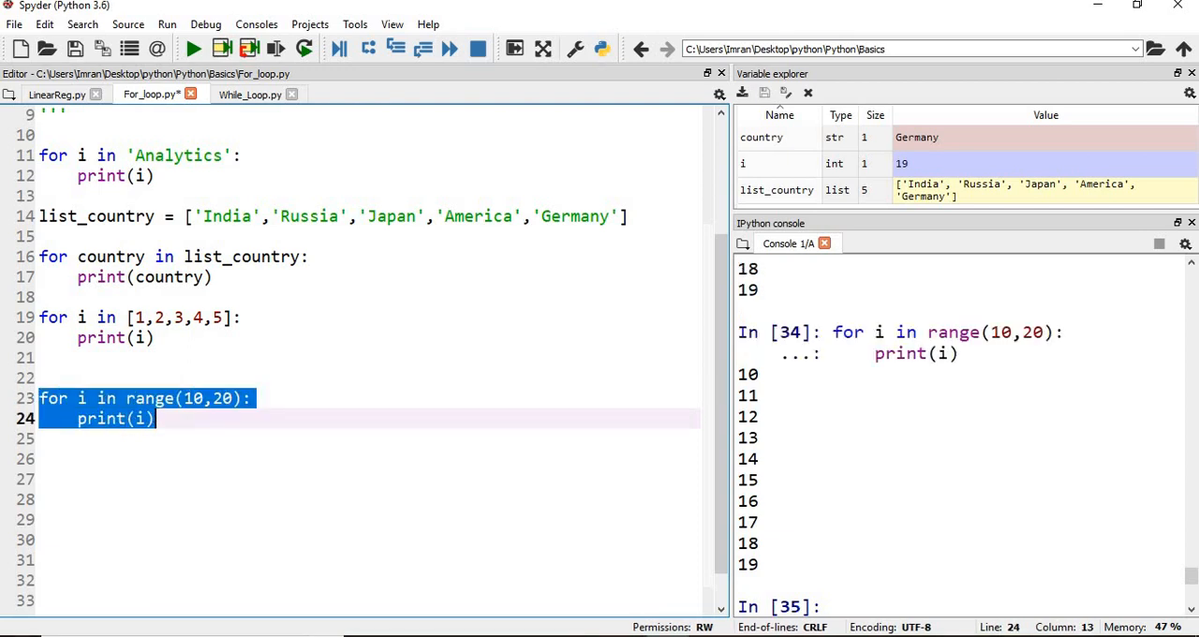
pyautogui.click(233, 398)
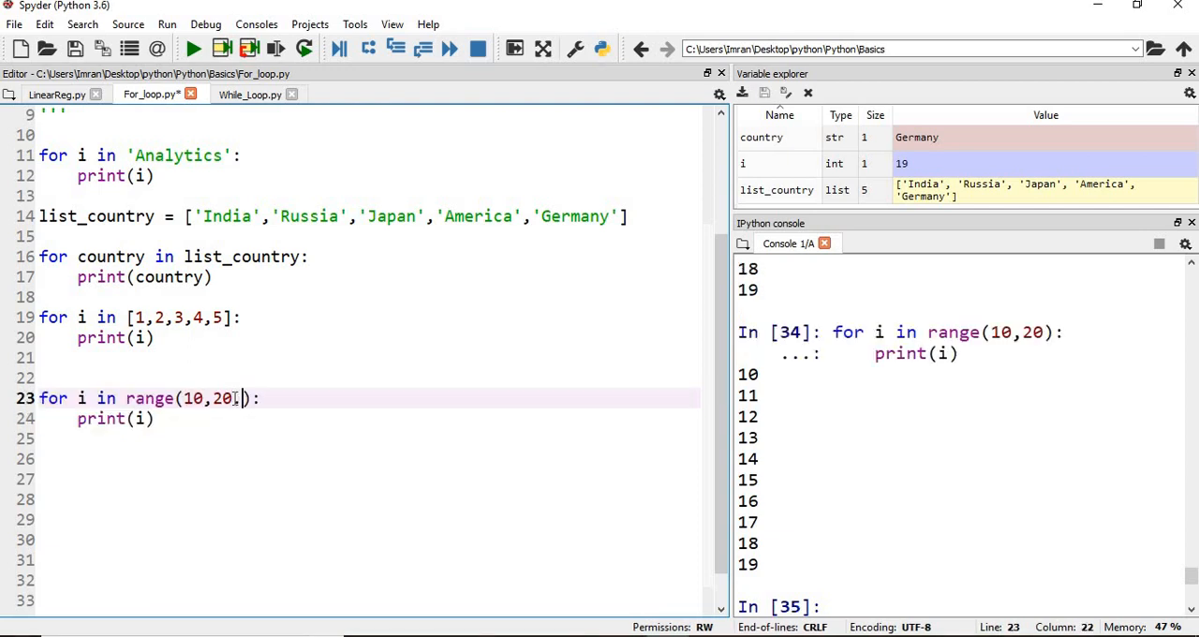
pyautogui.write('3')
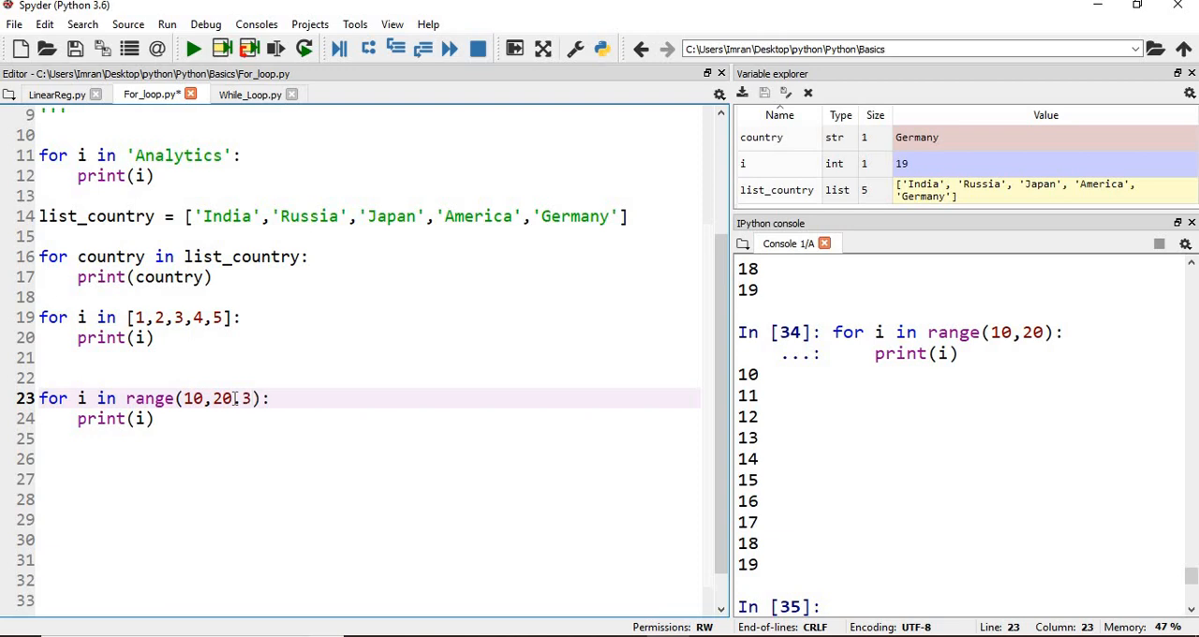
pyautogui.write('.3')
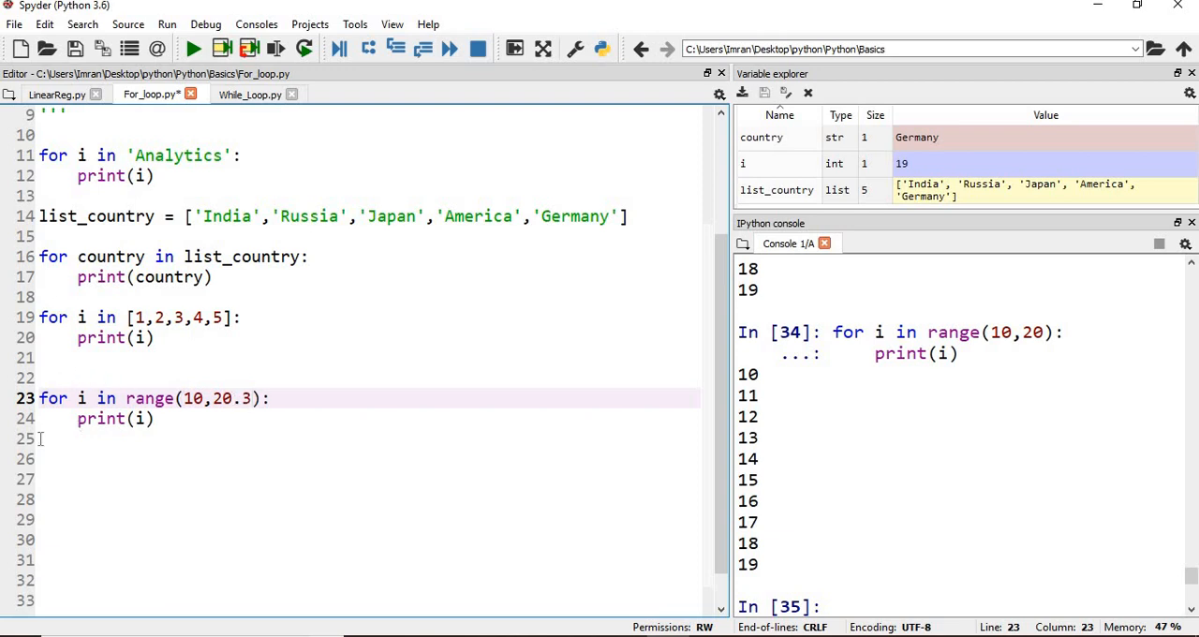
pyautogui.moveTo(40, 398); pyautogui.dragTo(154, 419)
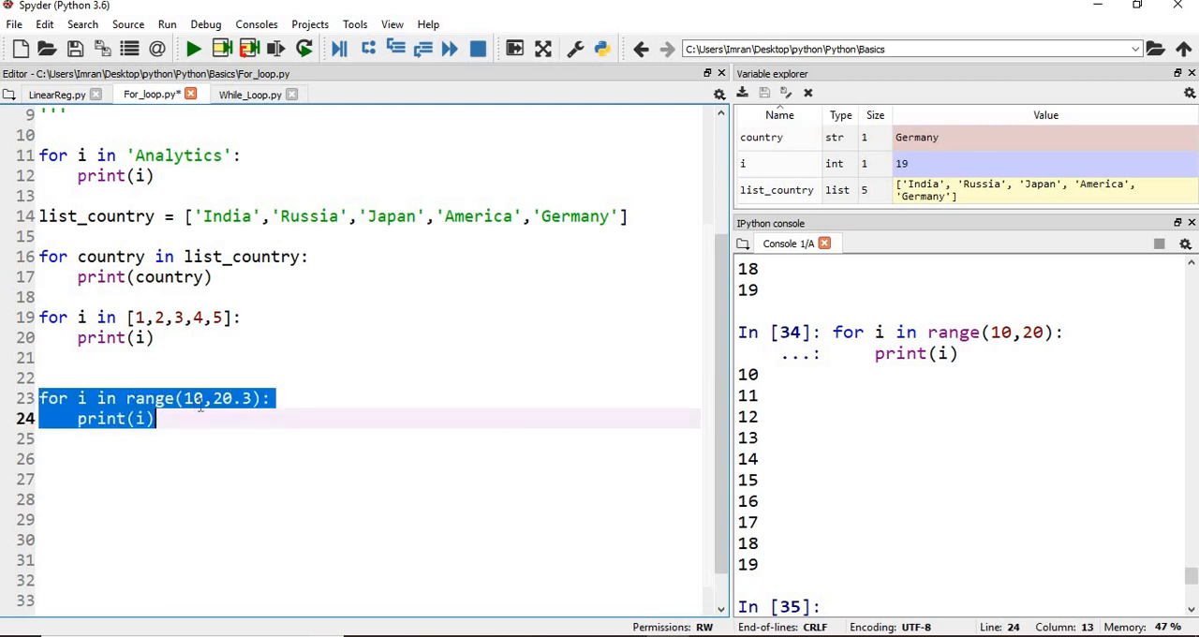
pyautogui.click(239, 398)
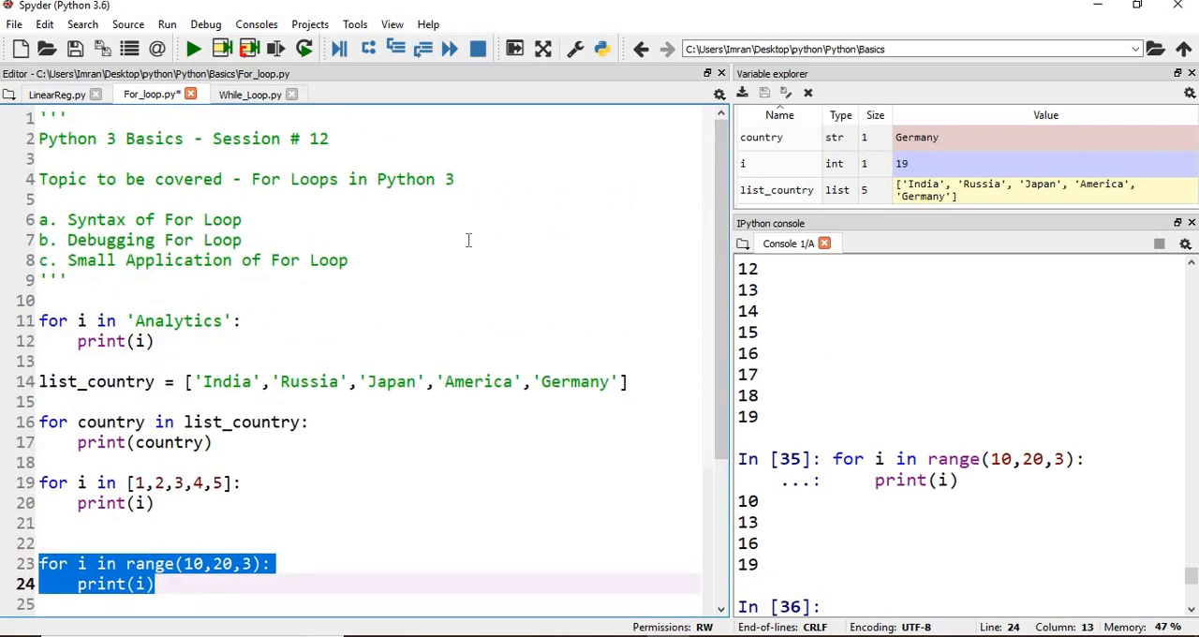
# Assign the scores [50,99,90,100,10,55] to warner_runs on line 26
pyautogui.scroll(-3)
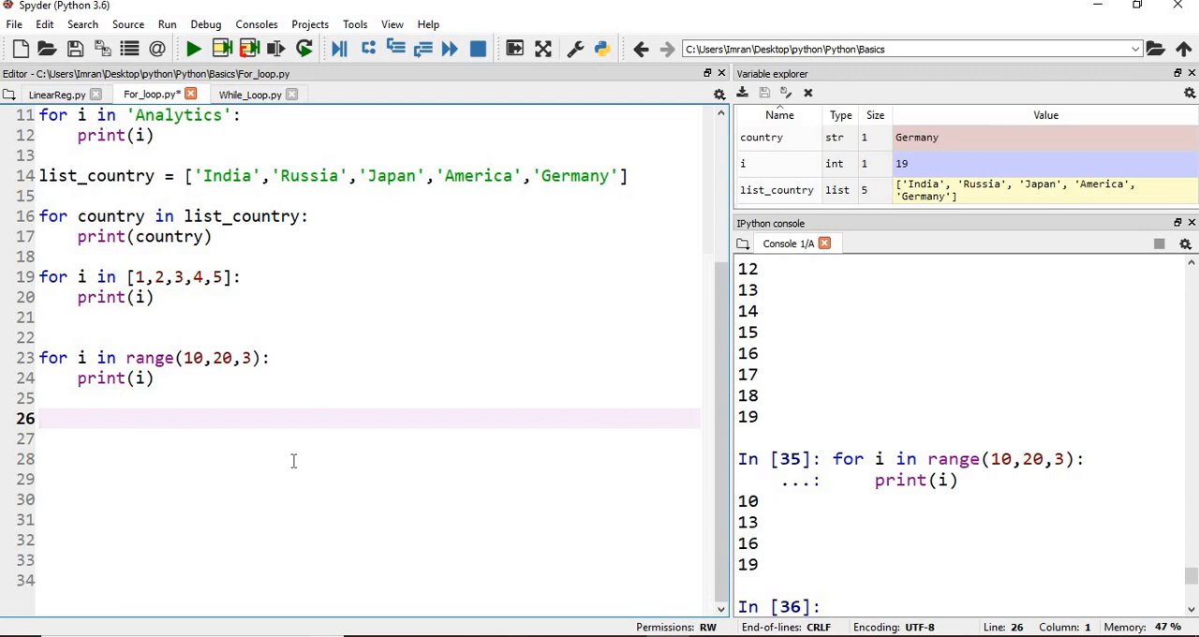
pyautogui.write('warner')
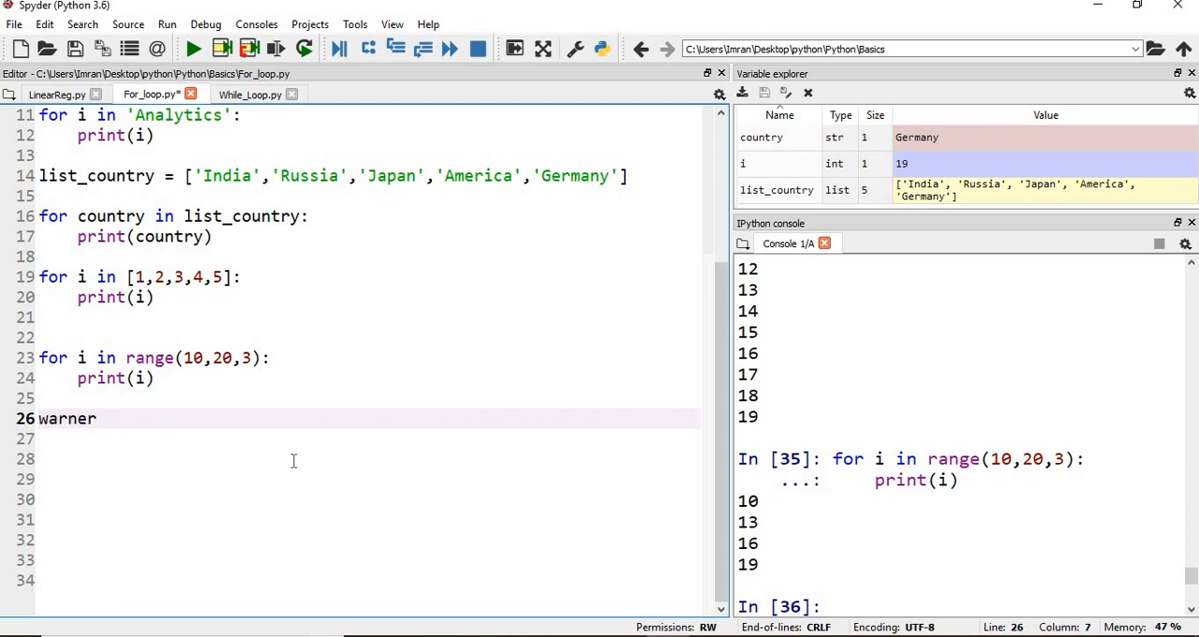
pyautogui.write('_runs [ ]')
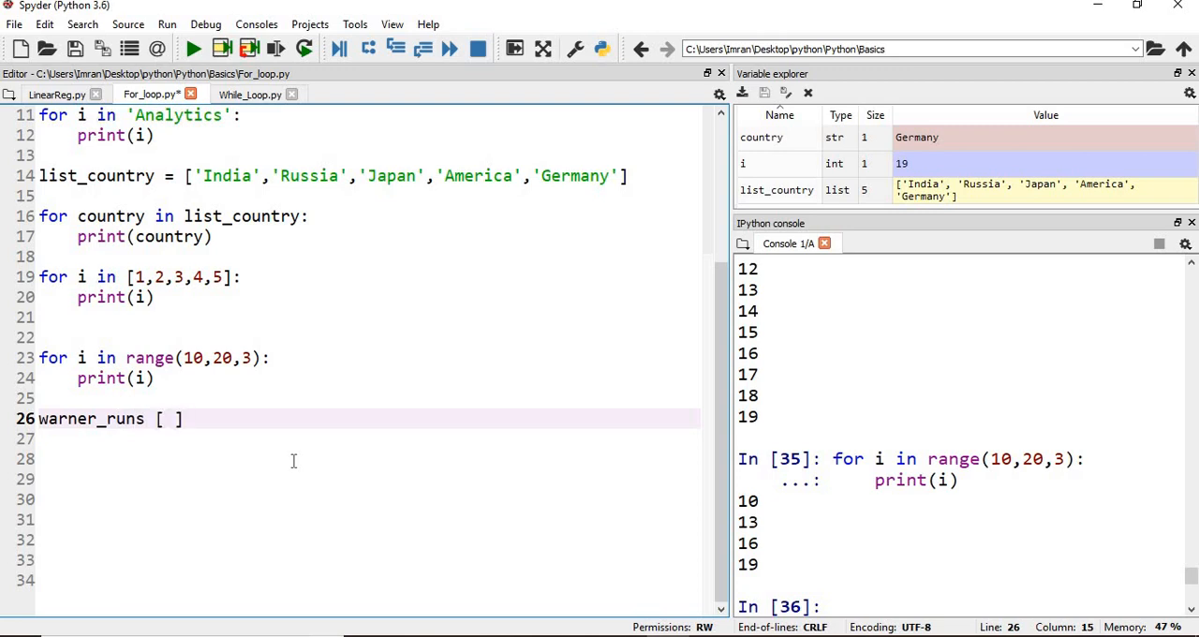
pyautogui.write('50,,')
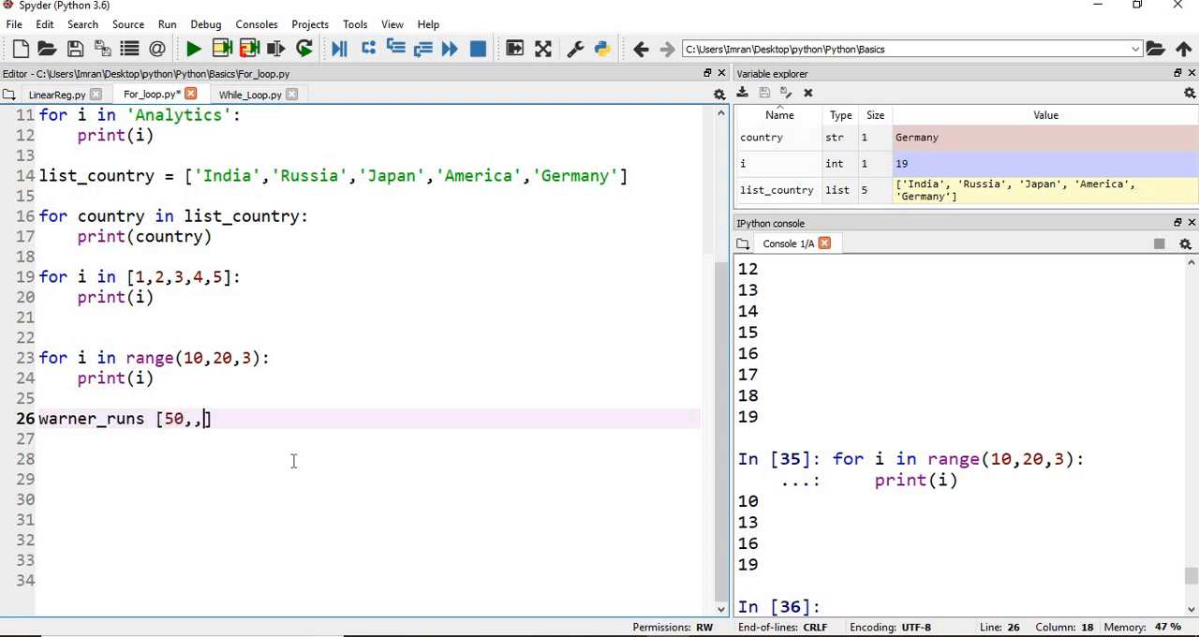
pyautogui.write('99')
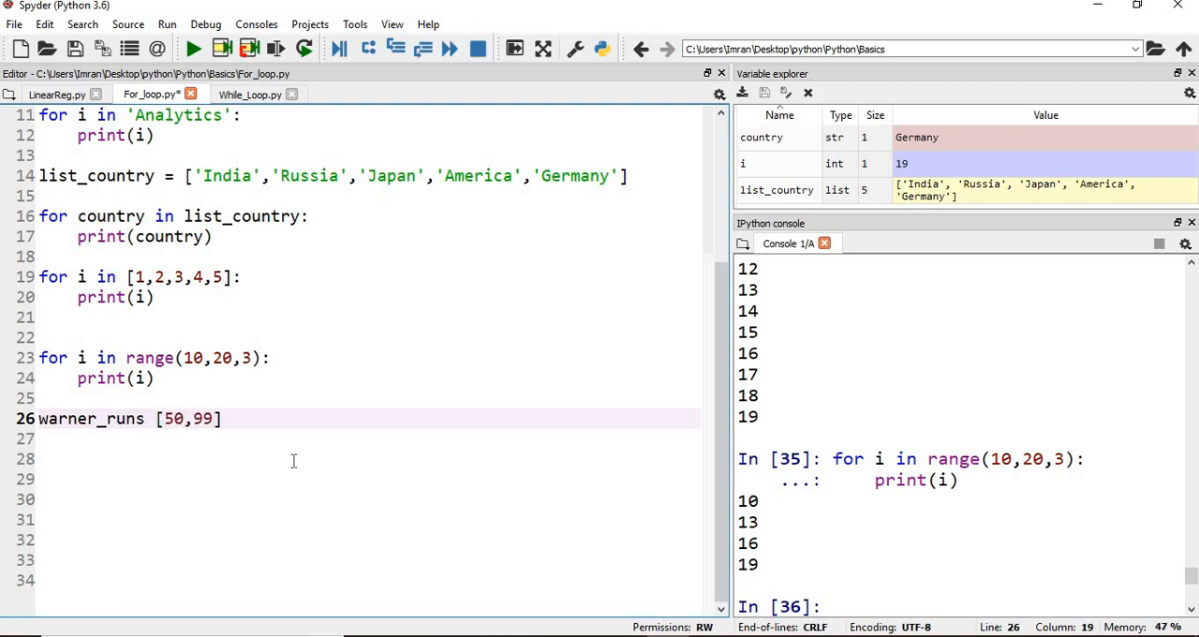
pyautogui.write('90,')
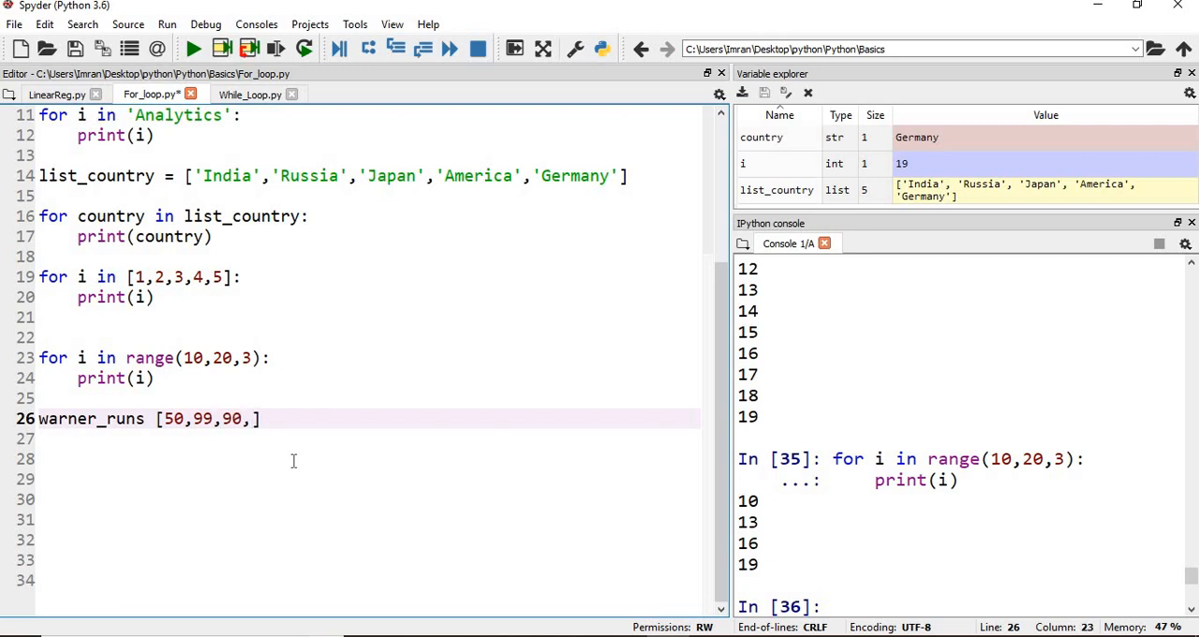
pyautogui.write('100,10,')
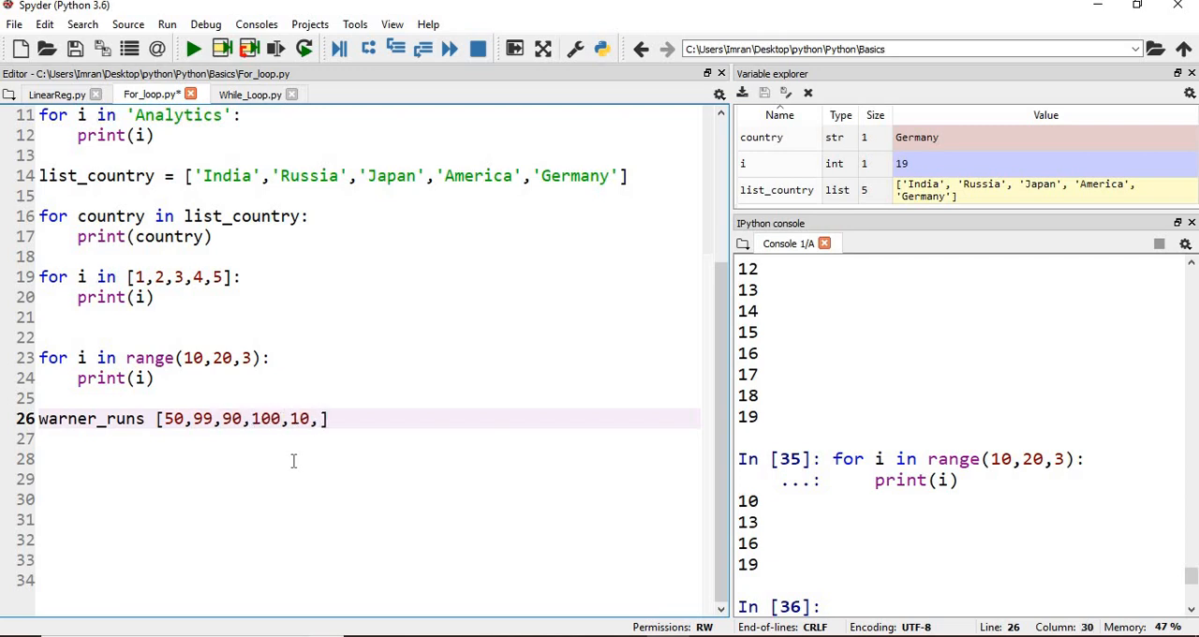
pyautogui.write('55')
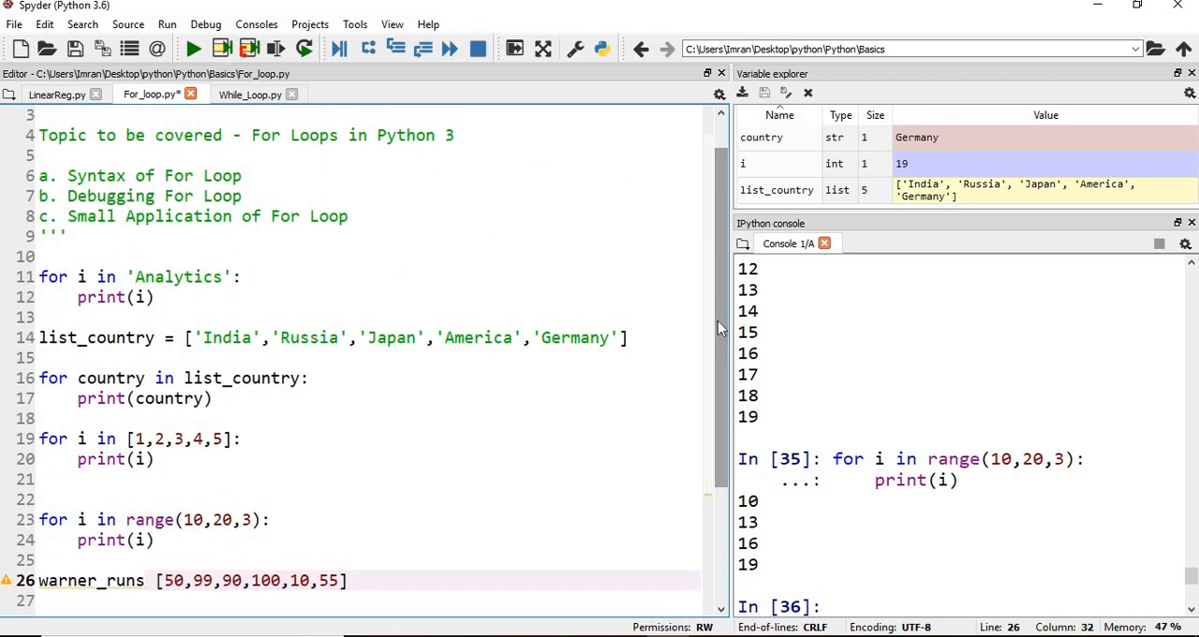
pyautogui.click(339, 581)
pyautogui.write(' =')
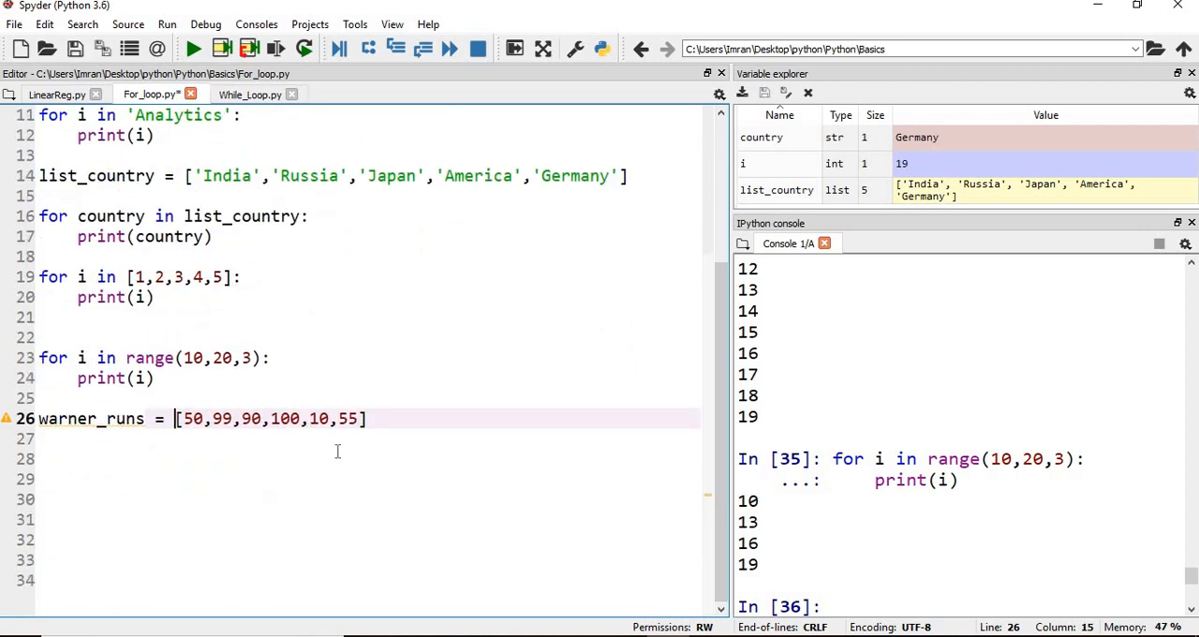
# Add total_runs = 0 and a loop adding each run in warner_runs to it
pyautogui.write('for')
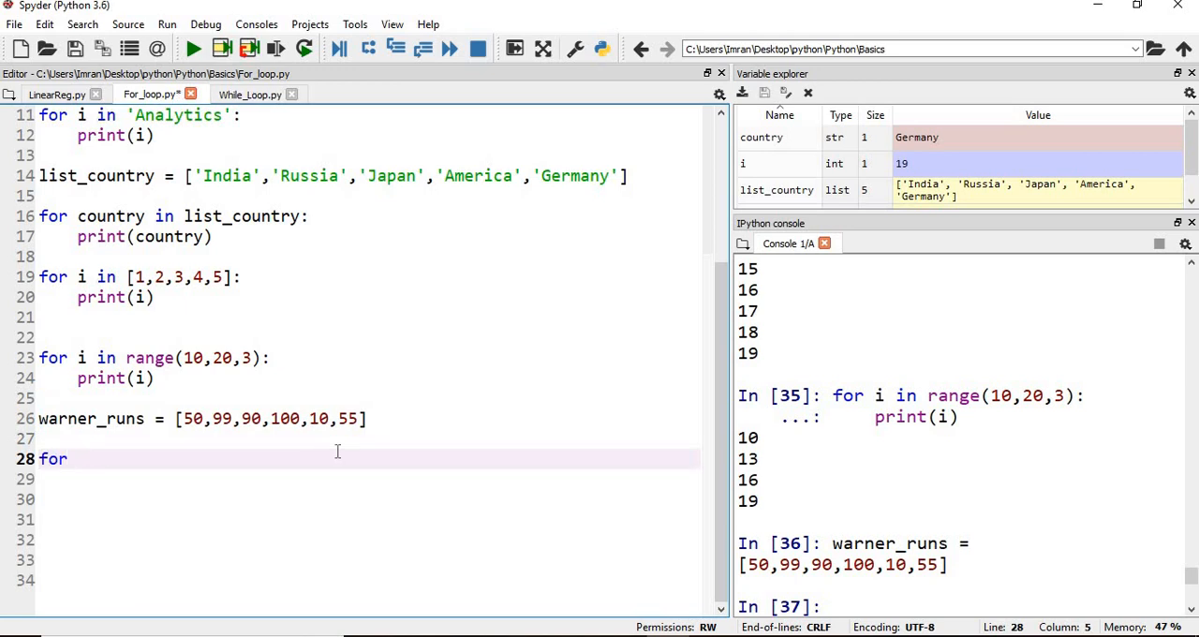
pyautogui.write('run in')
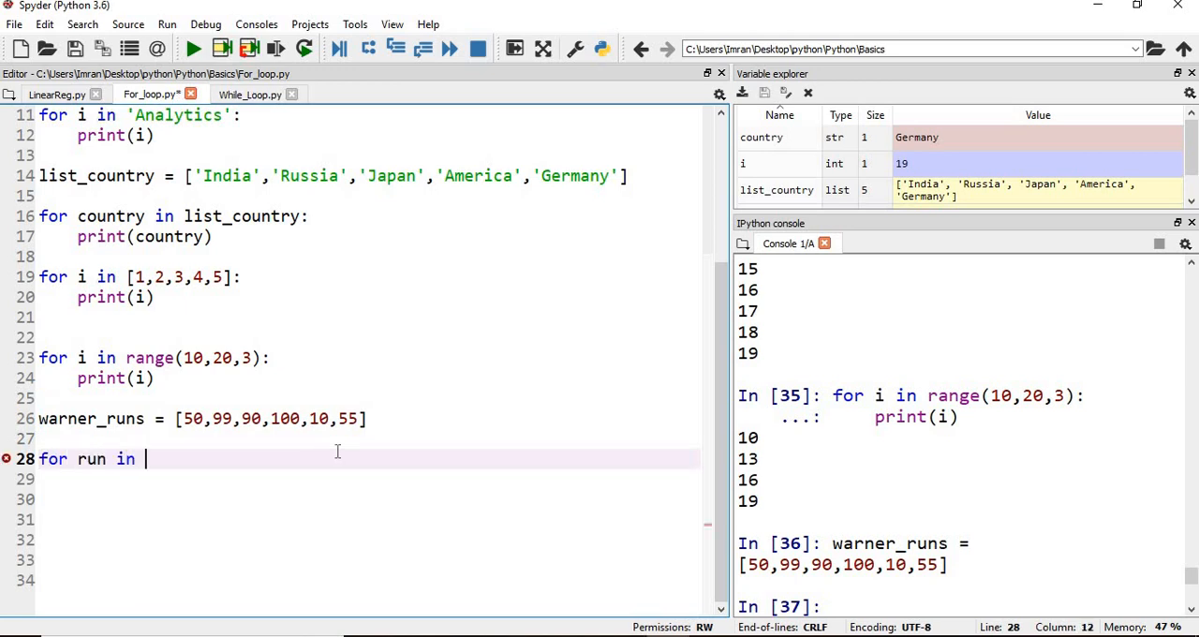
pyautogui.write('warner_runs:')
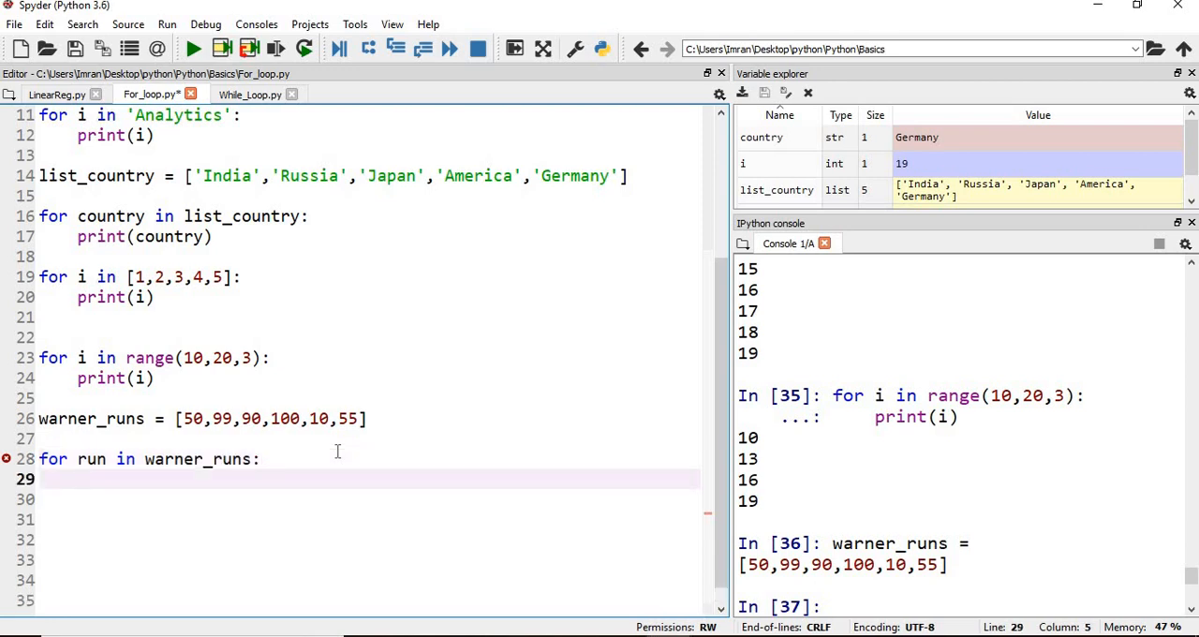
pyautogui.write('total_runs')
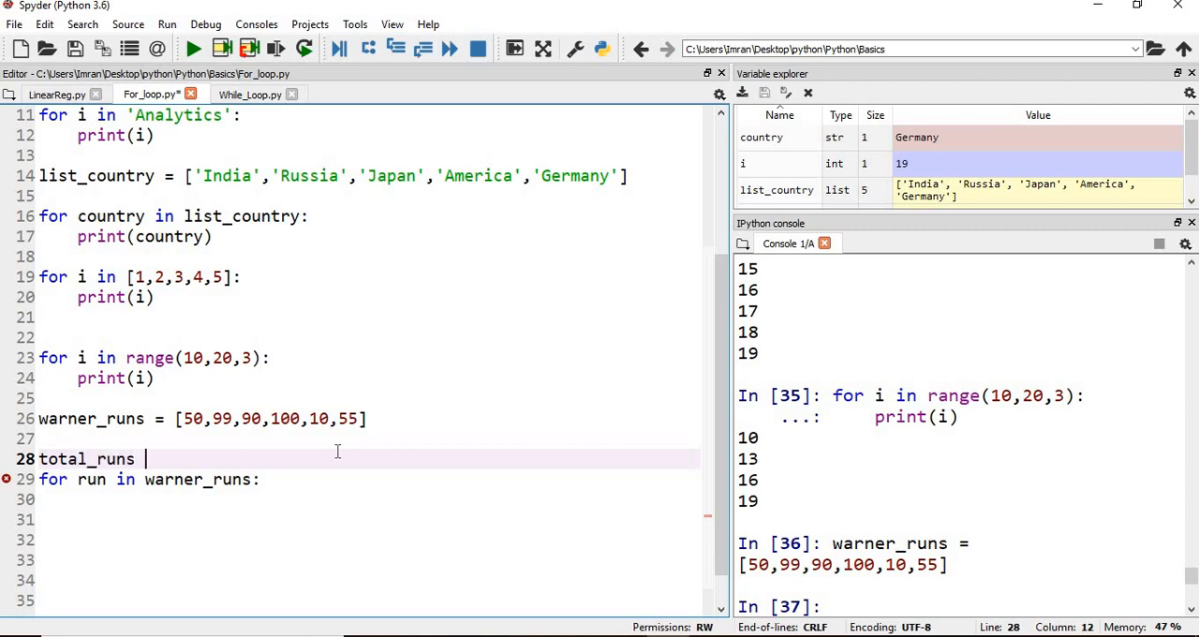
pyautogui.write('total')
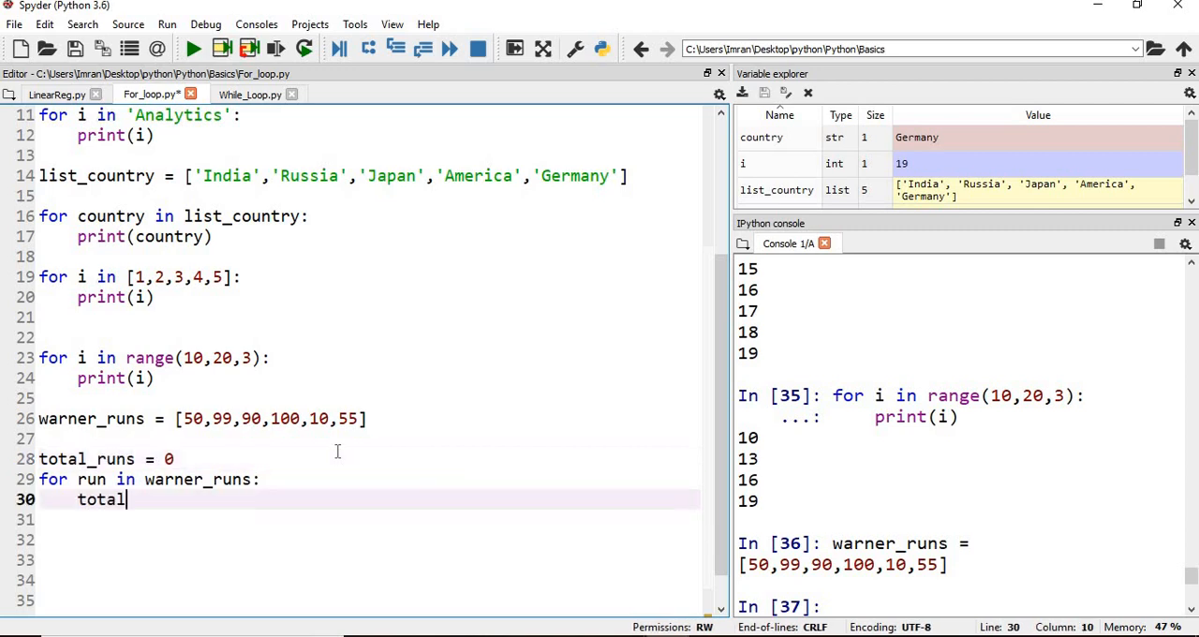
pyautogui.write('_runs += run')
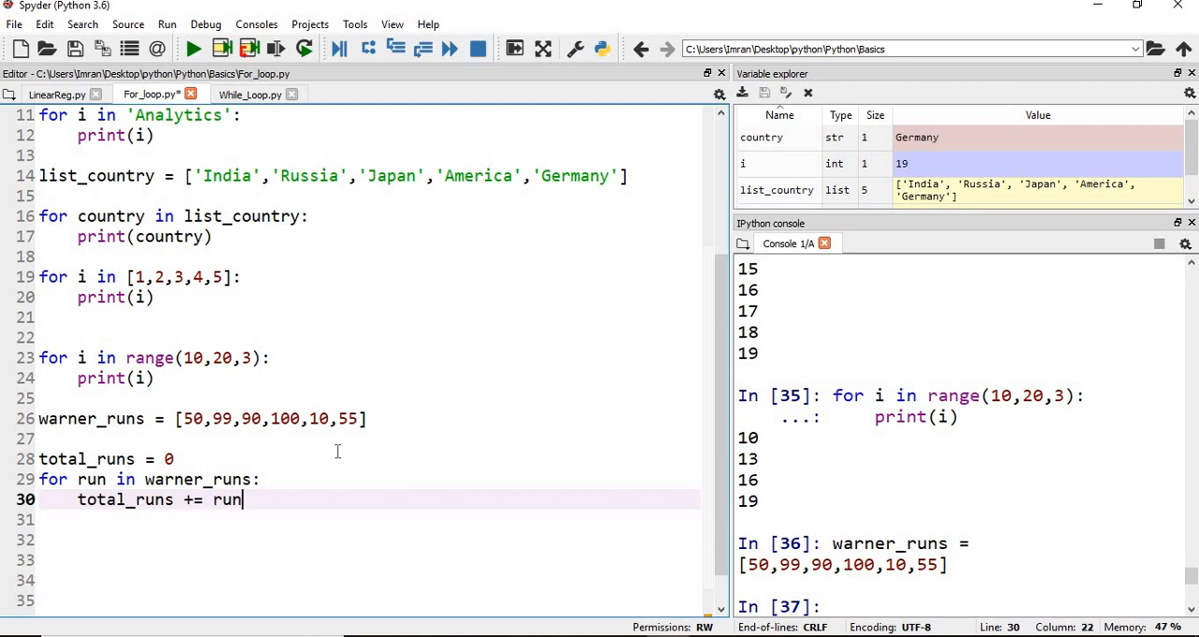
pyautogui.doubleClick(226, 499)
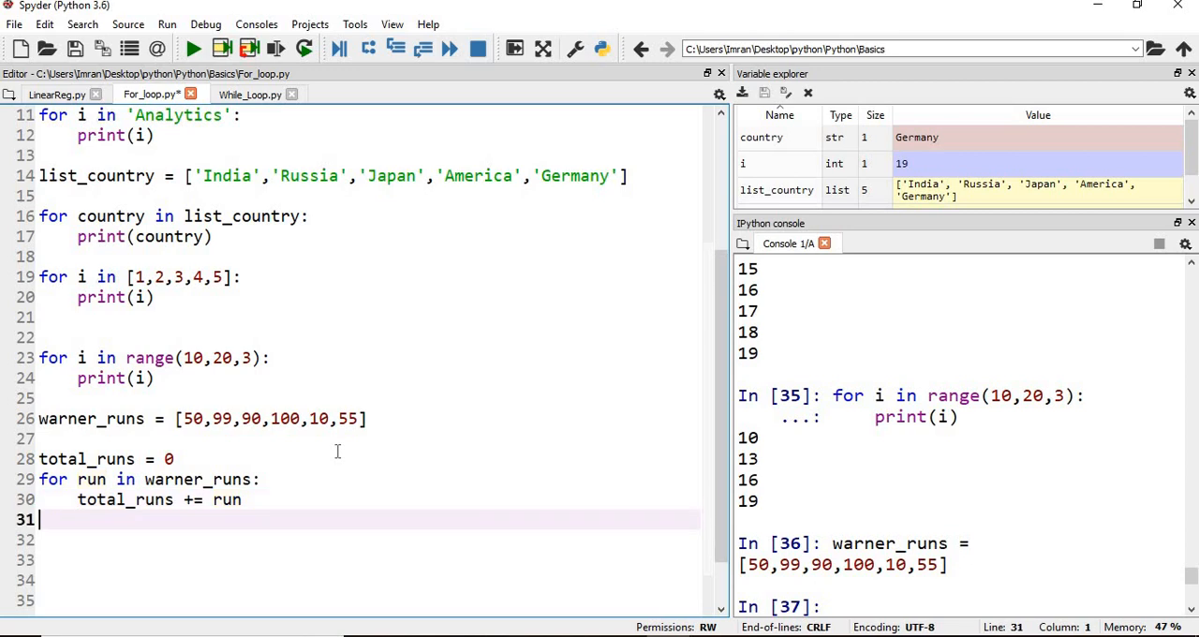
# Add print lines for 'Total Runs' and the average total_runs divided by len()
pyautogui.write('print(')
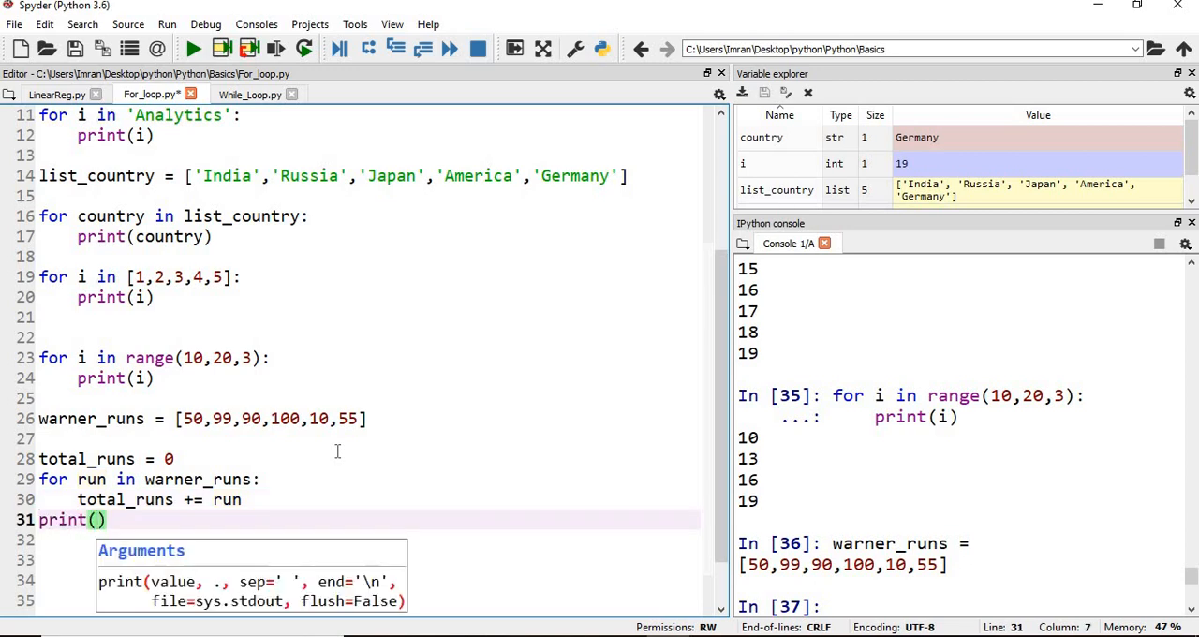
pyautogui.write("'Total Runs Scored by David Warner :', total_runs")
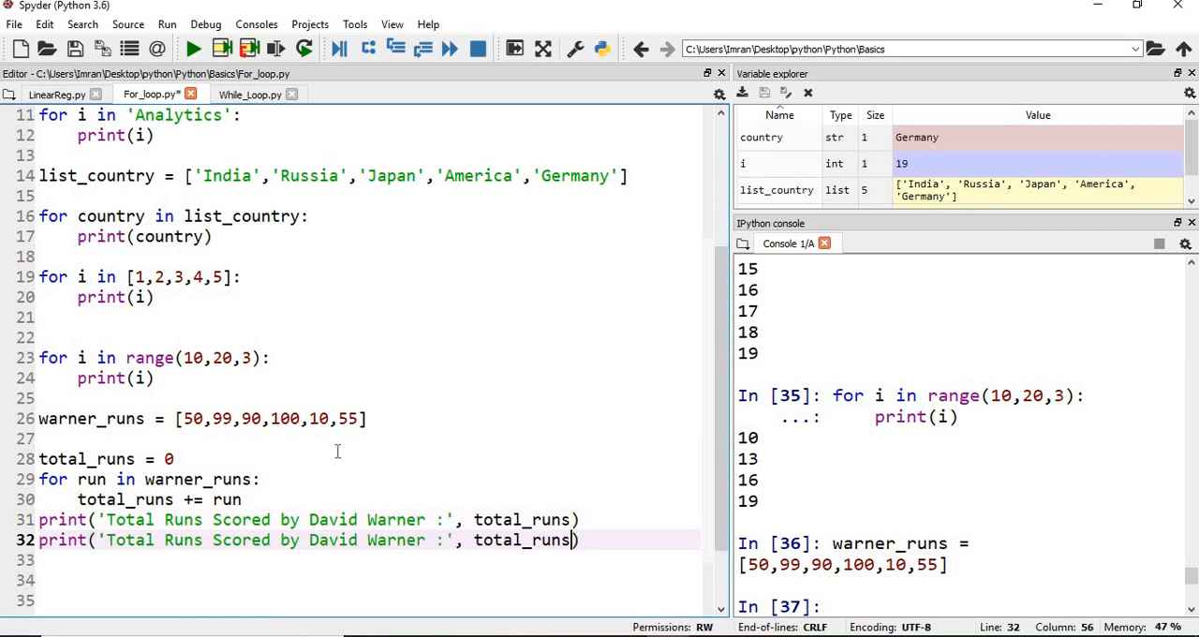
pyautogui.write('/')
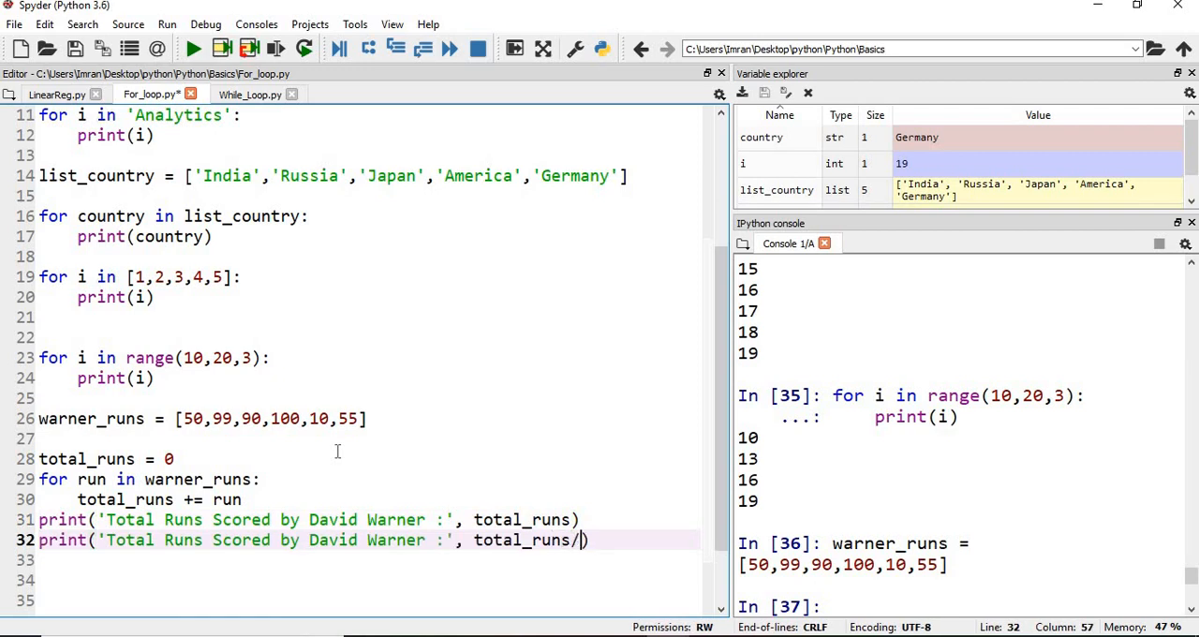
pyautogui.write('len(total_runs')
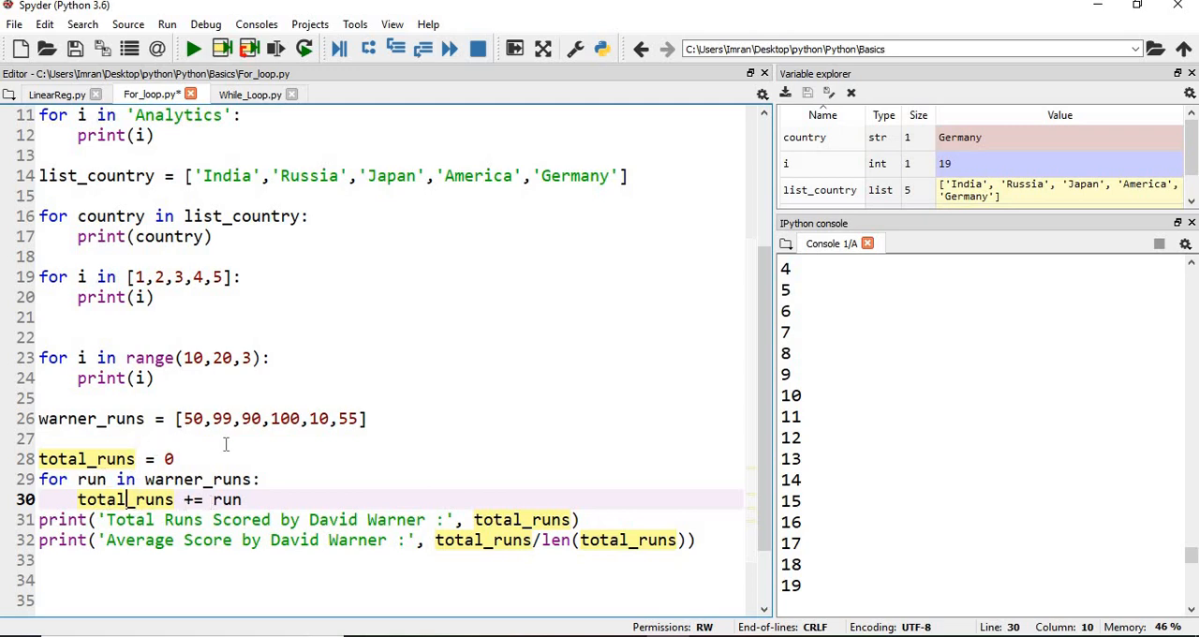
pyautogui.moveTo(212, 451)
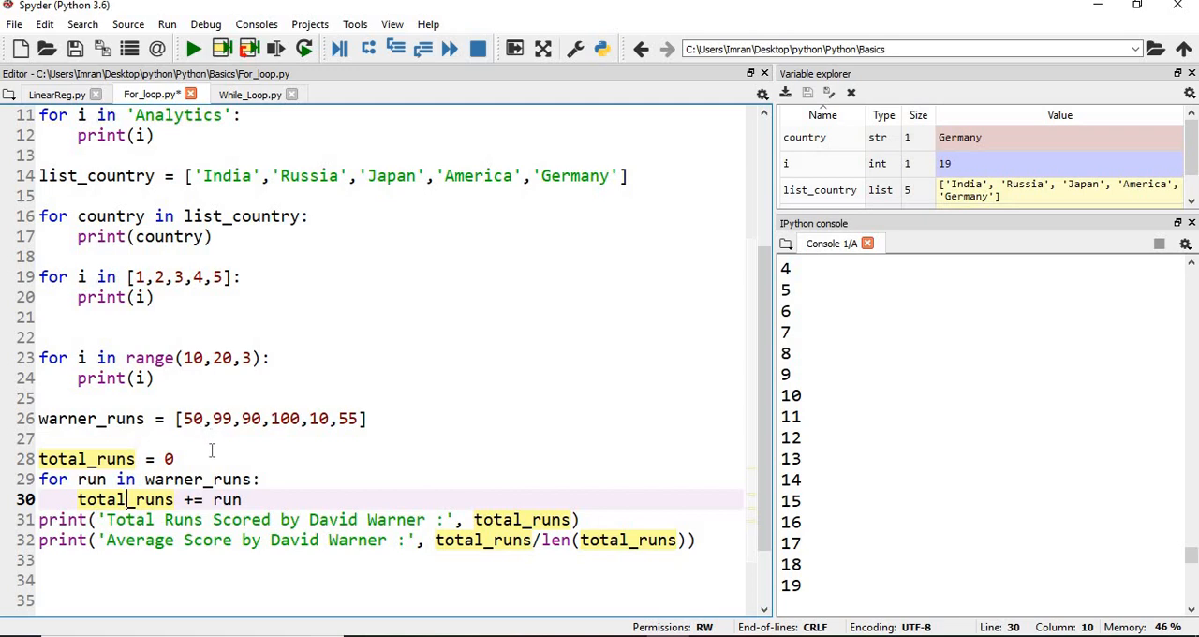
pyautogui.moveTo(414, 438)
pyautogui.write('warner')
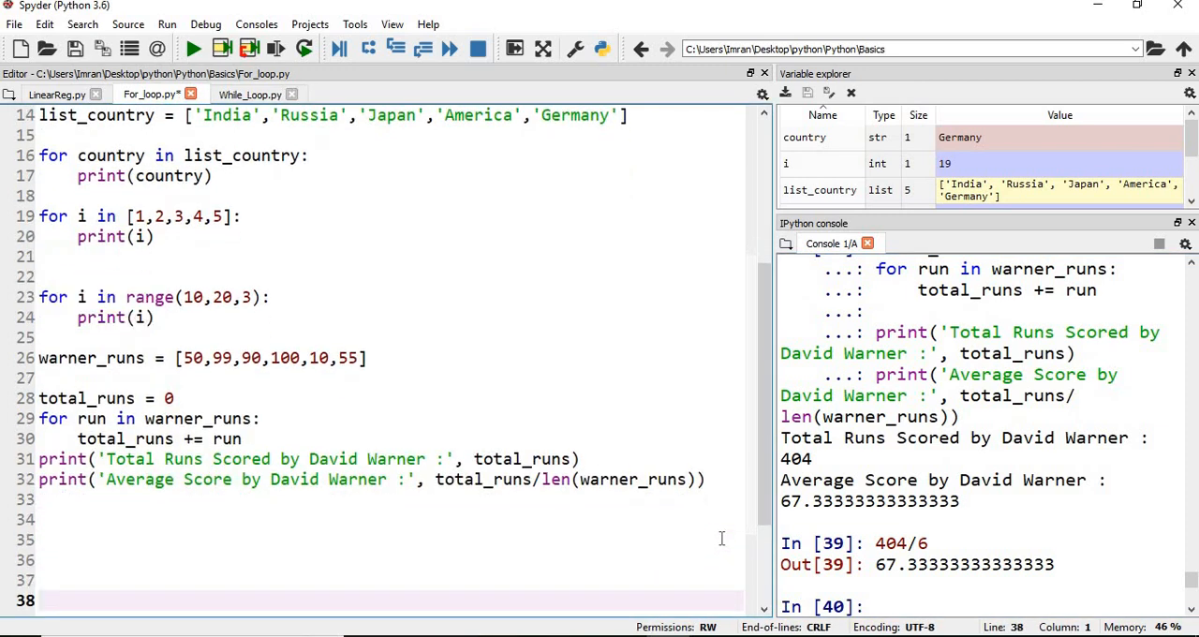
# Print total runs and average score together in one f-string on line 34
pyautogui.write('pri')
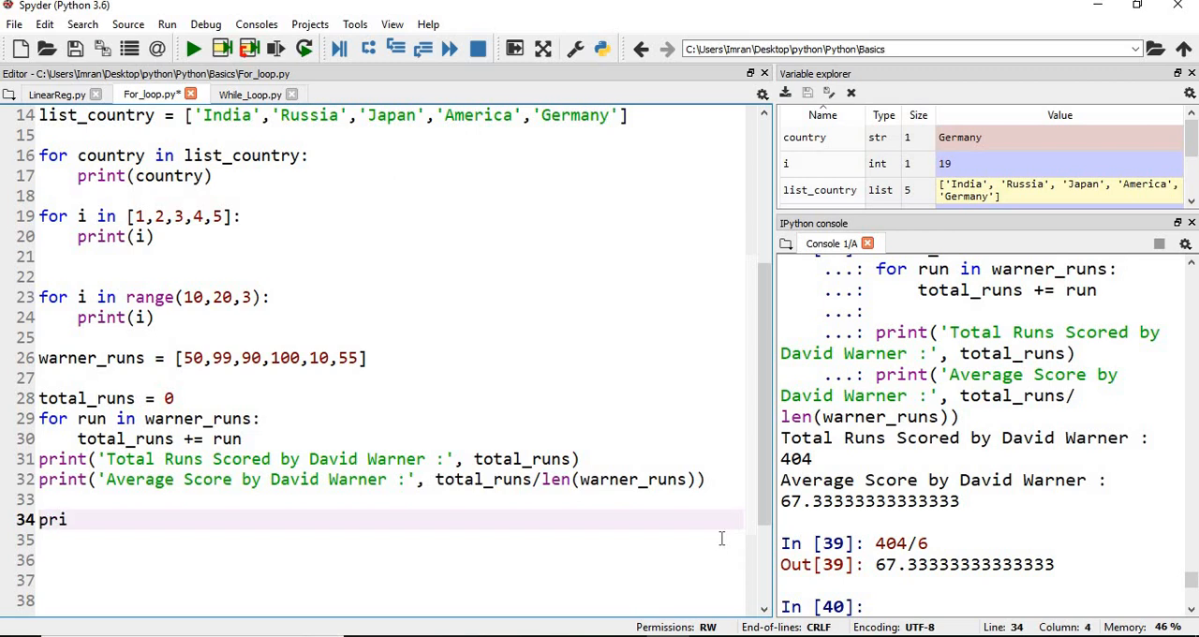
pyautogui.write('nt(')
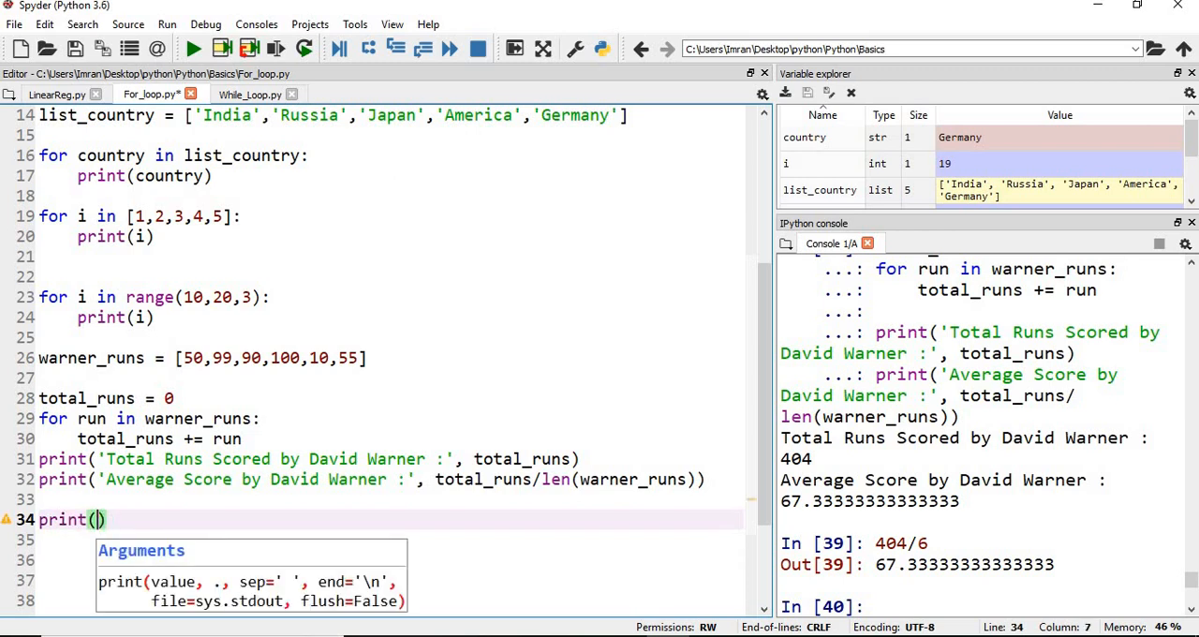
pyautogui.write("f'Tot")
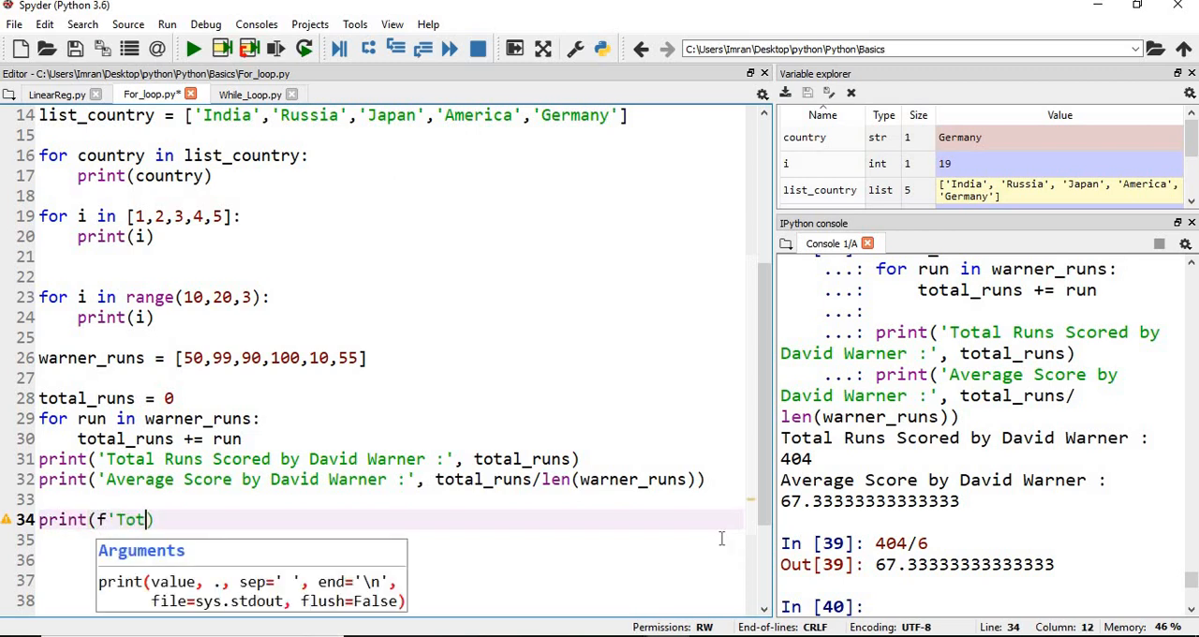
pyautogui.write('al')
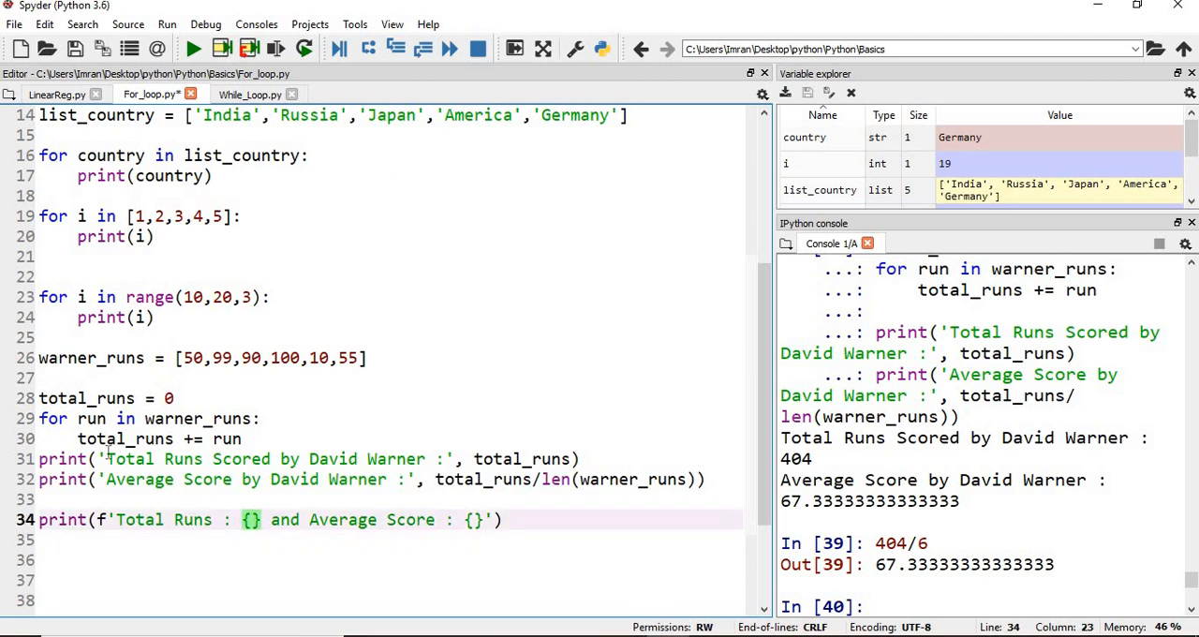
pyautogui.write('total_runs')
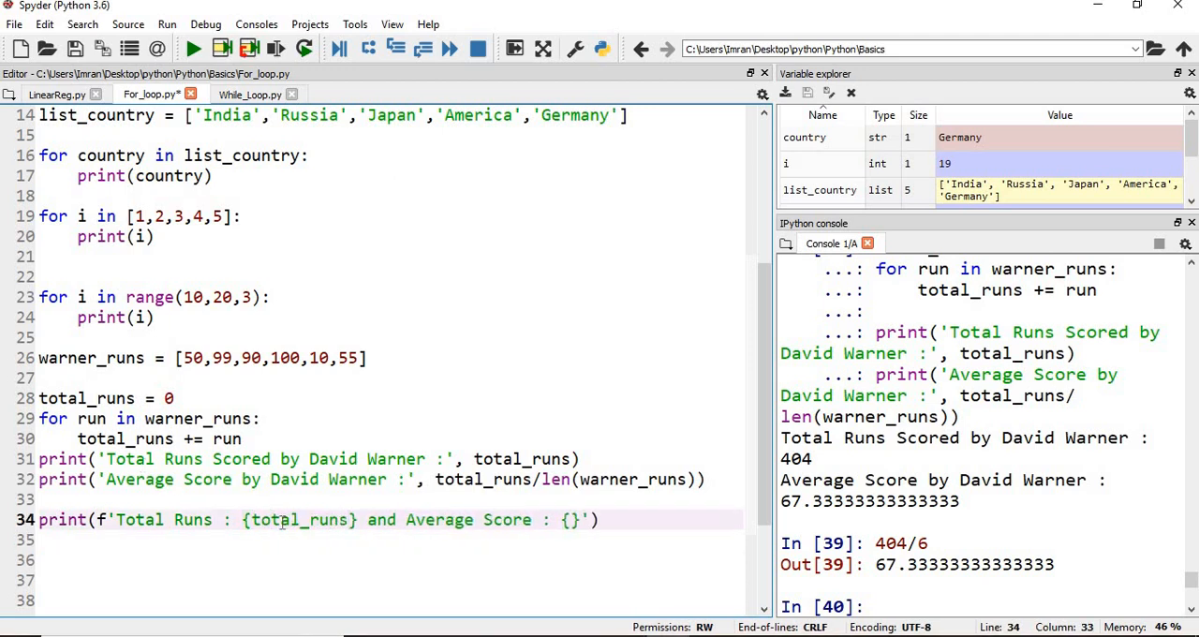
pyautogui.doubleClick(456, 479)
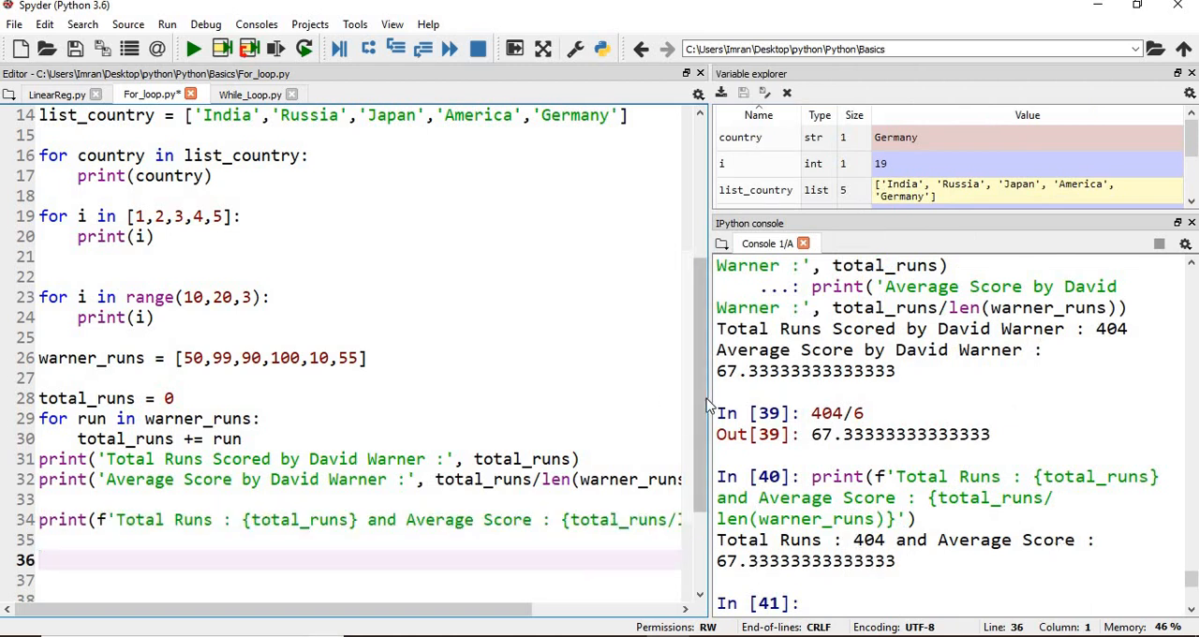
pyautogui.scroll(3)
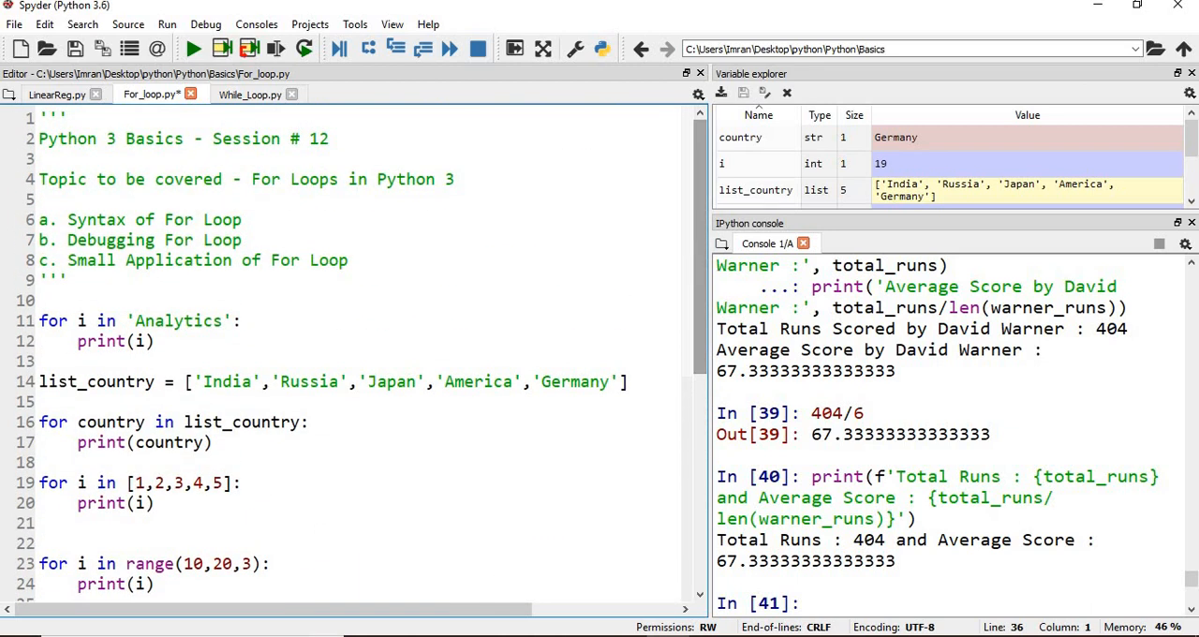
pyautogui.moveTo(701, 269)
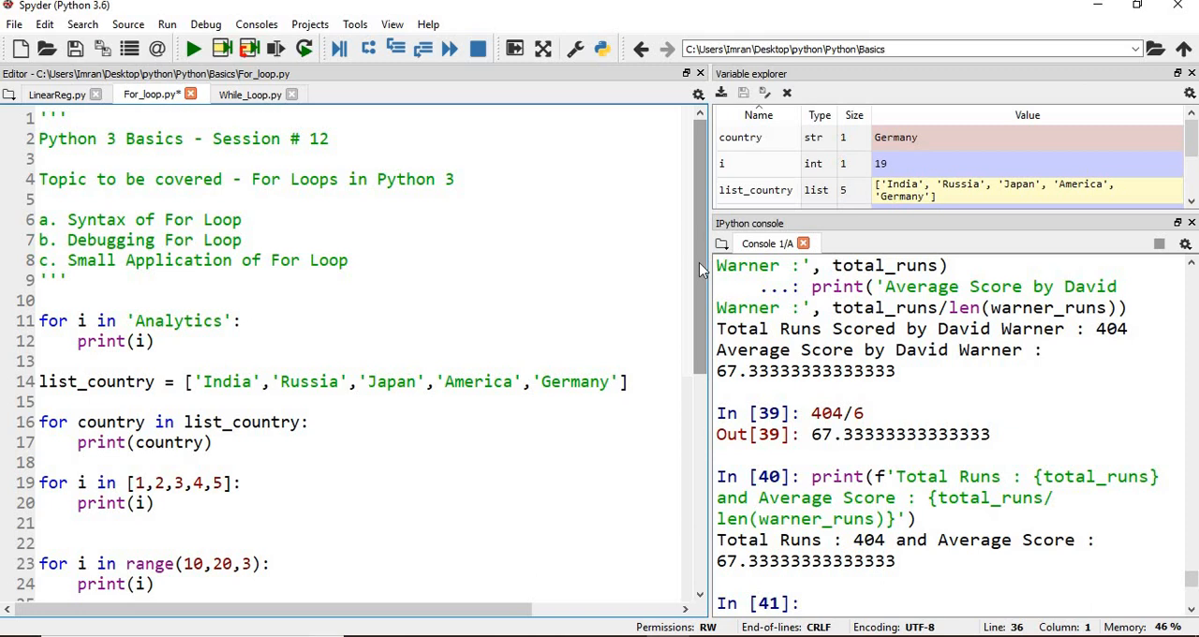